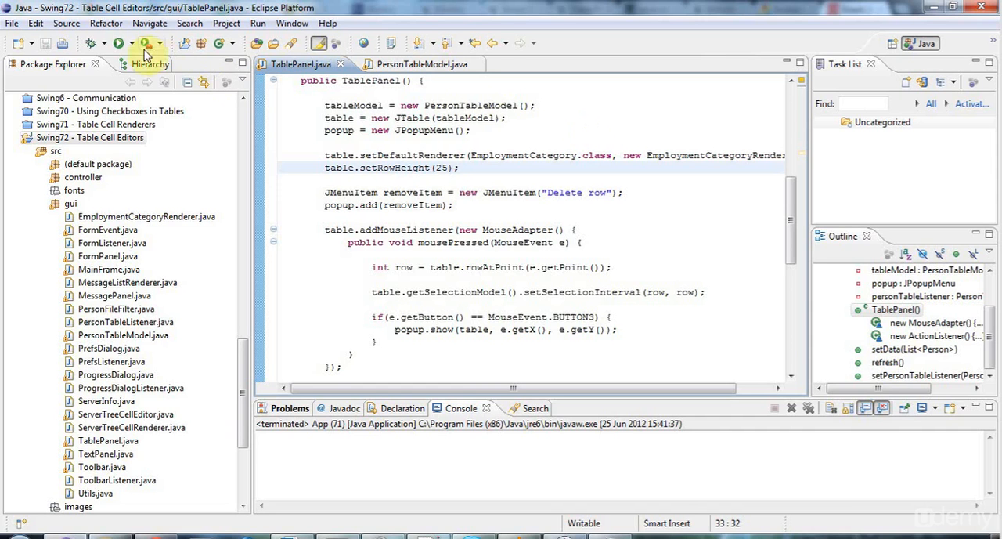
# - Run the Swing application, then maximize the TablePanel editor at the constructor code
pyautogui.click(117, 43)
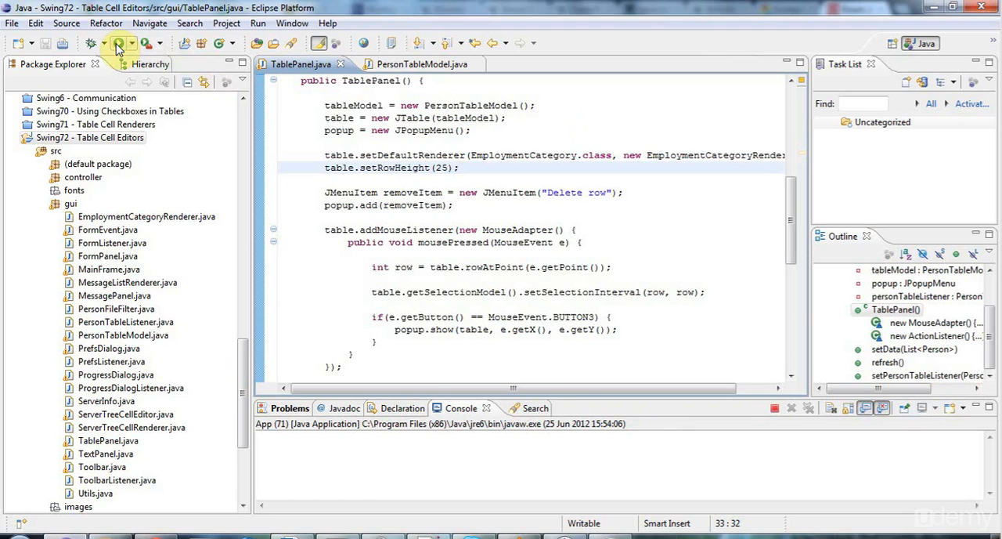
pyautogui.click(116, 43)
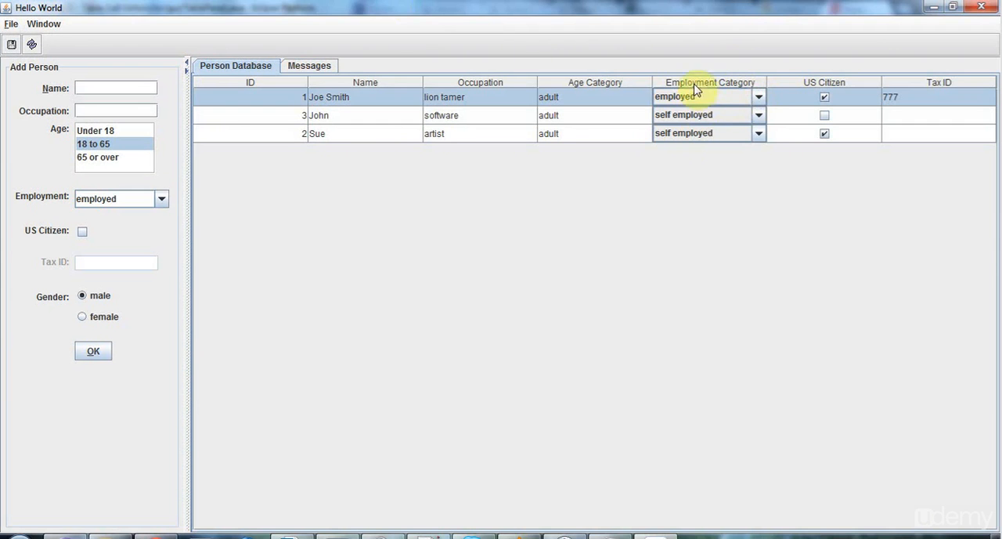
pyautogui.moveTo(693, 61)
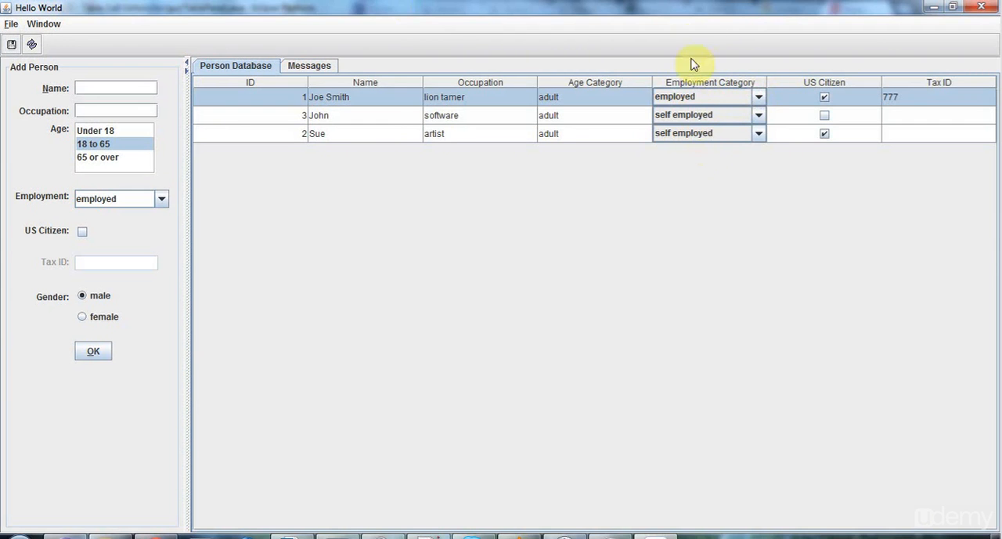
pyautogui.moveTo(711, 166)
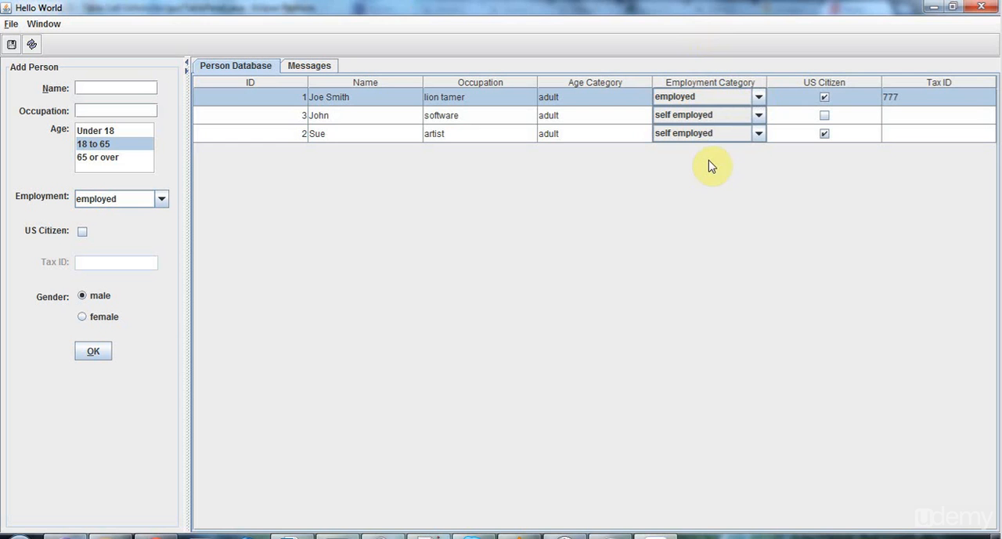
pyautogui.moveTo(692, 64)
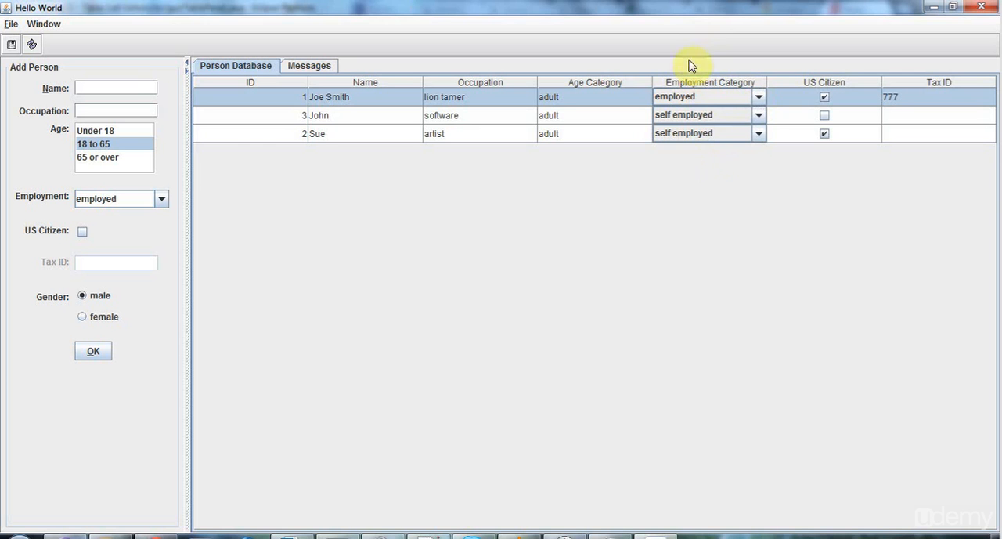
pyautogui.moveTo(696, 89)
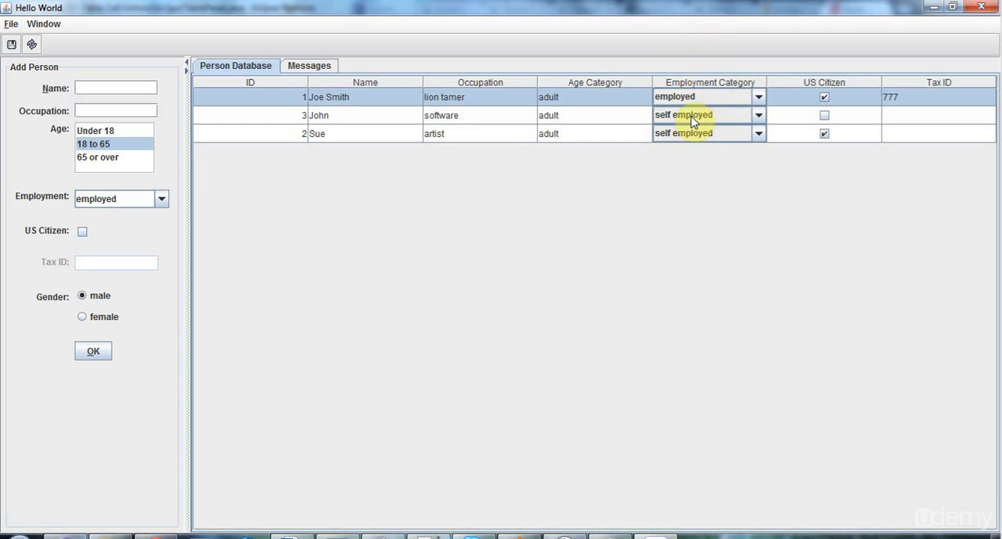
pyautogui.moveTo(705, 110)
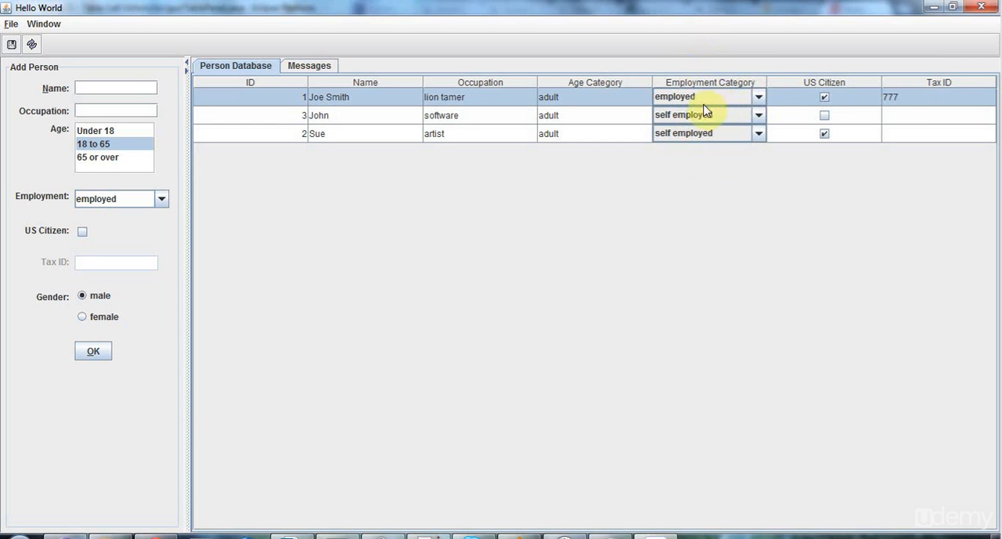
pyautogui.moveTo(721, 199)
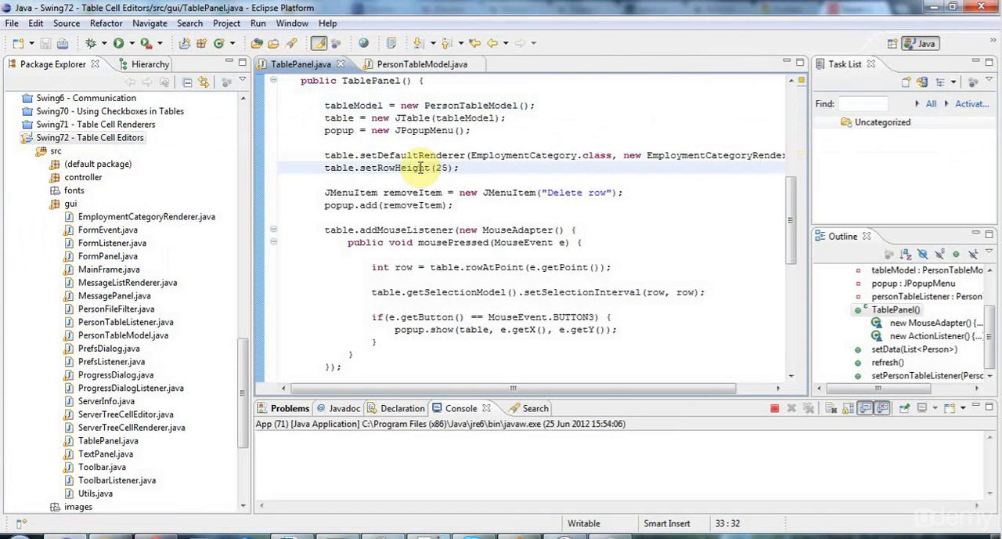
pyautogui.click(791, 407)
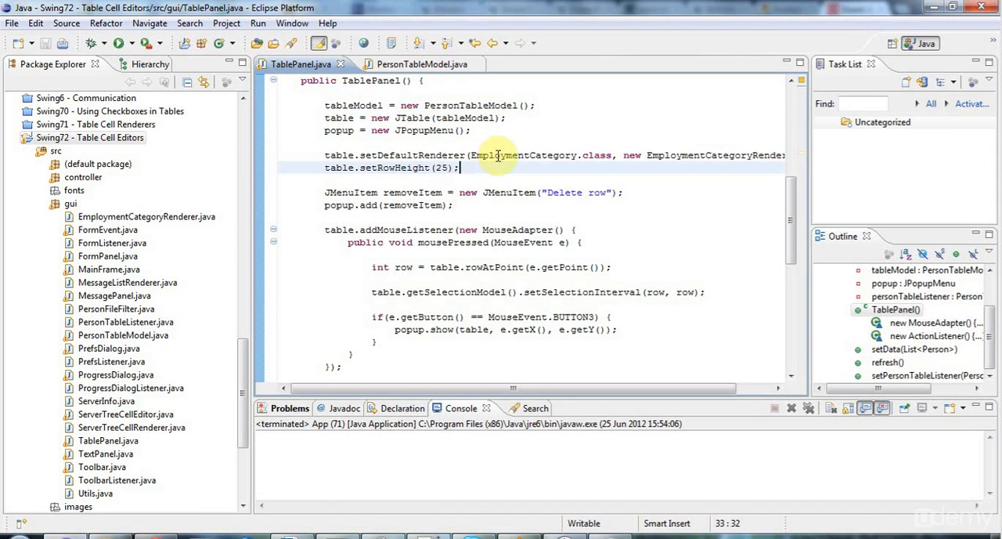
pyautogui.doubleClick(411, 156)
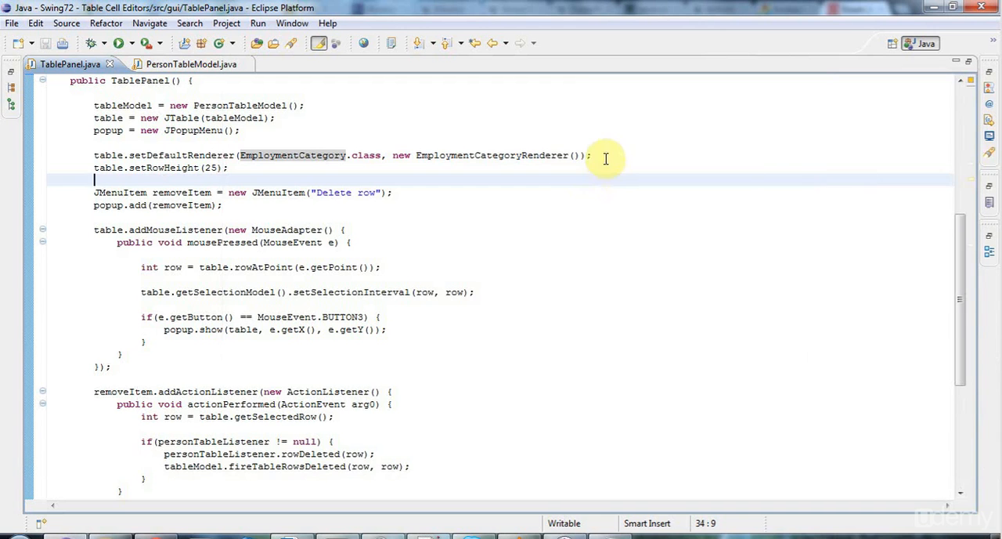
# - Add table.setDefaultEditor(EmploymentCategory.class, new EmploymentCategoryEditor()) below setDefaultRenderer and save
pyautogui.write('tab')
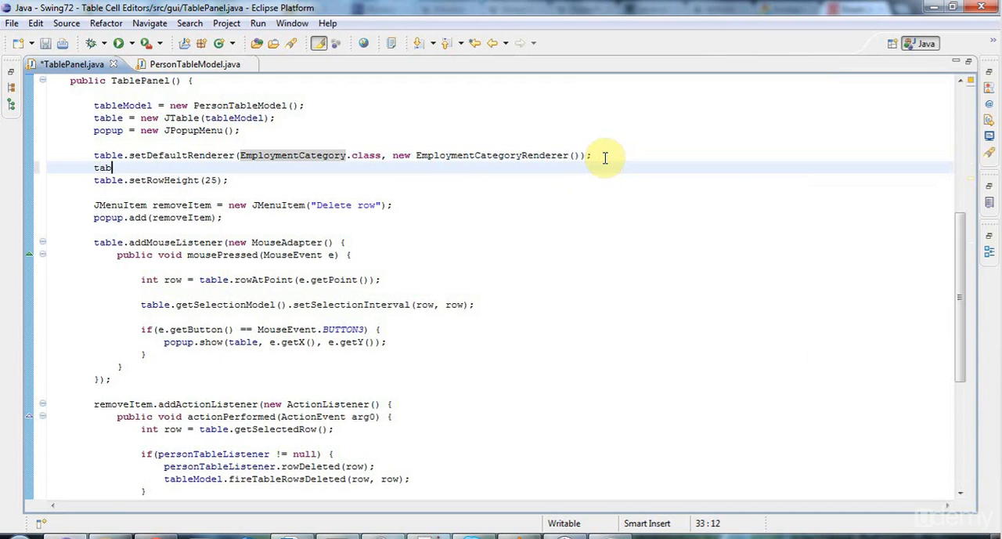
pyautogui.write('s')
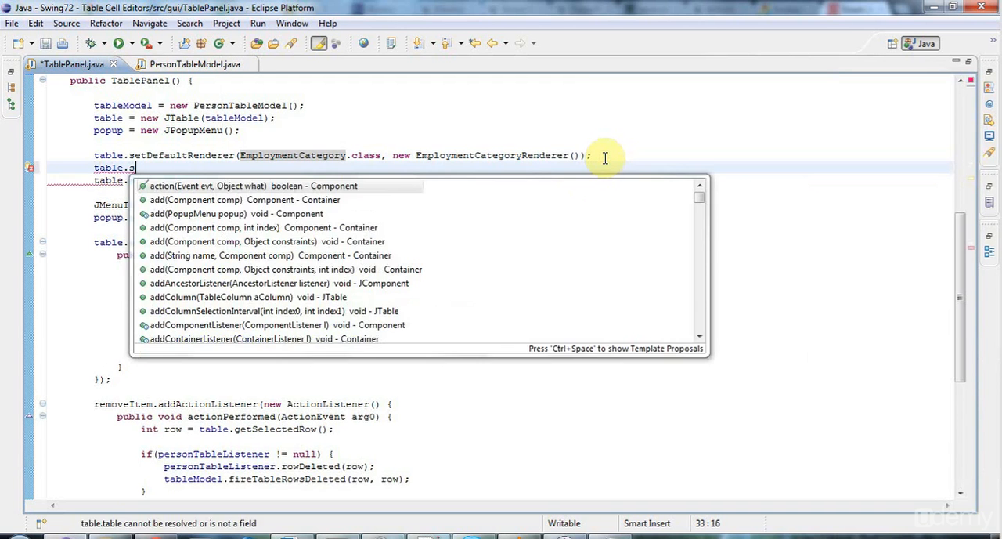
pyautogui.write('etD')
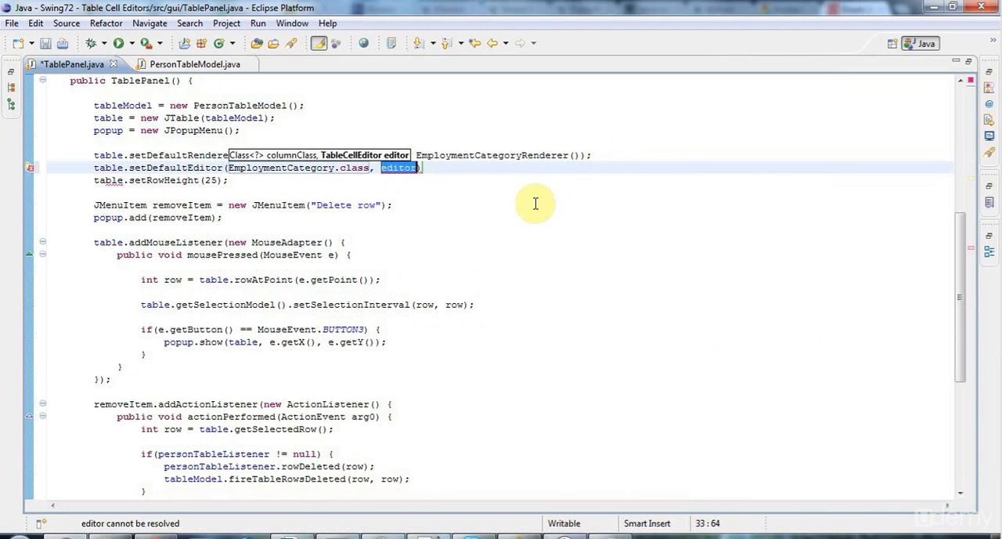
pyautogui.write('new EmploymentCategoryRenderer')
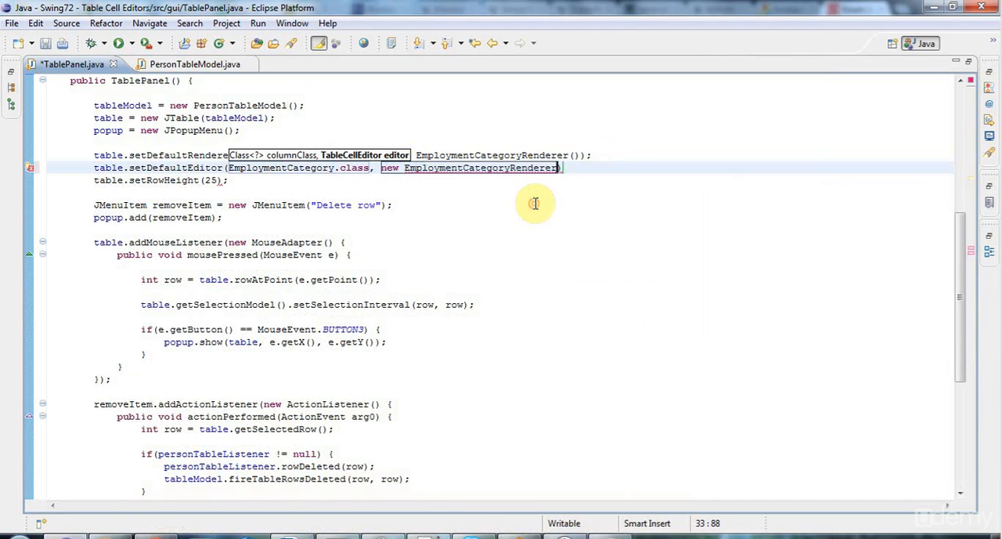
pyautogui.press('BackSpace')
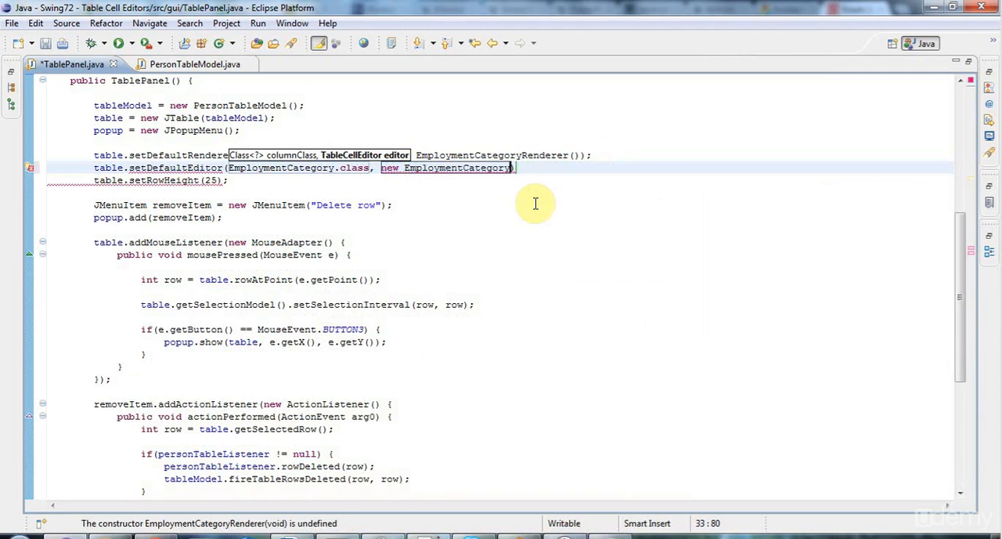
pyautogui.write('Editor()')
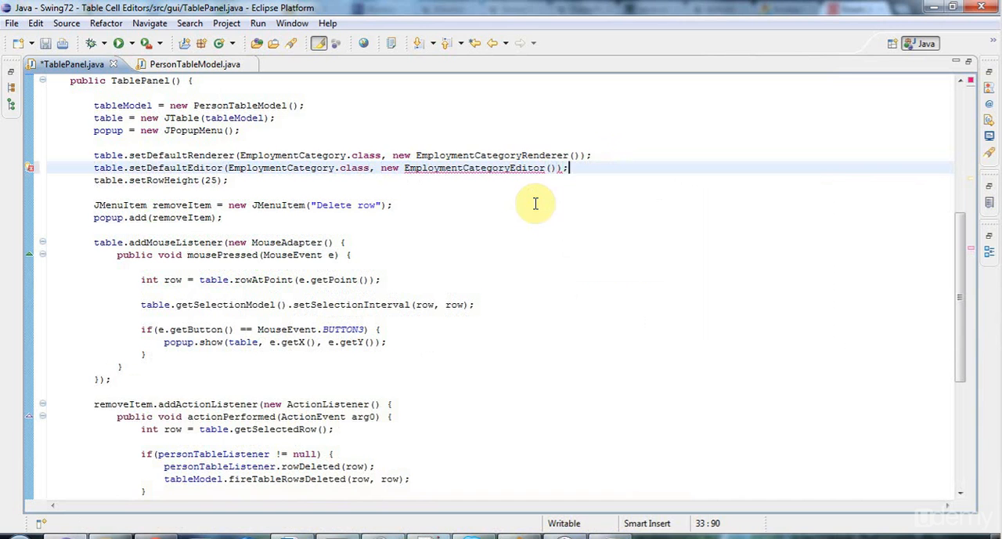
pyautogui.doubleClick(474, 167)
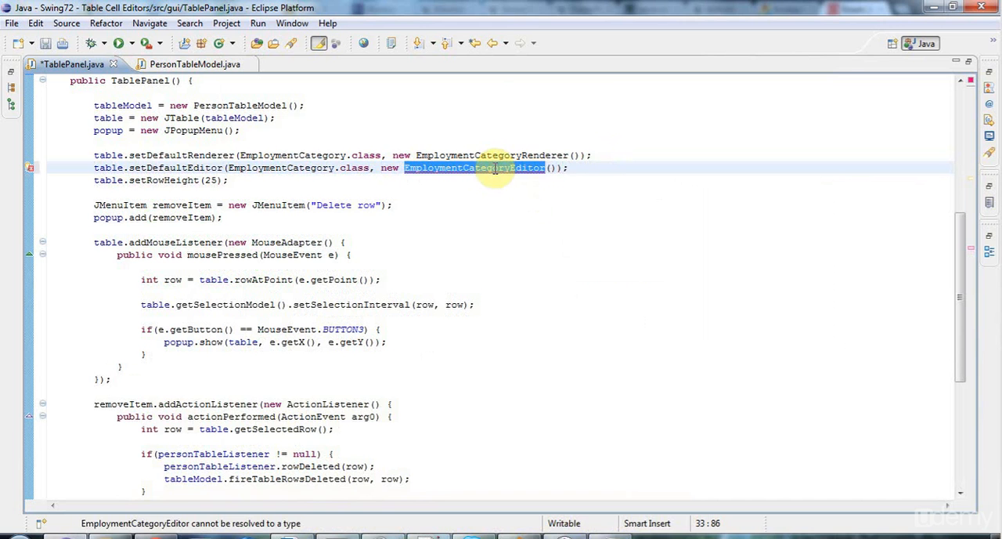
pyautogui.press('ctrl+s')
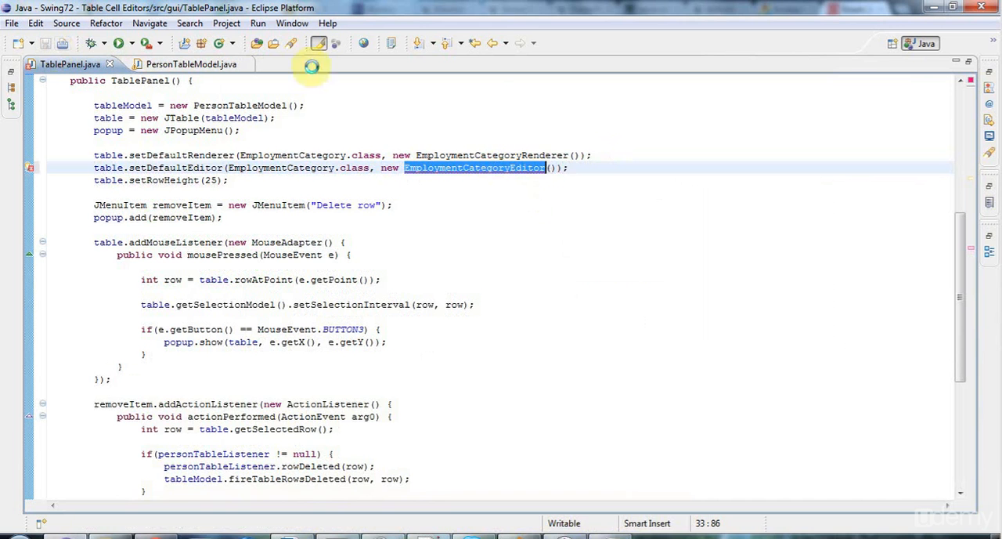
pyautogui.moveTo(916, 72)
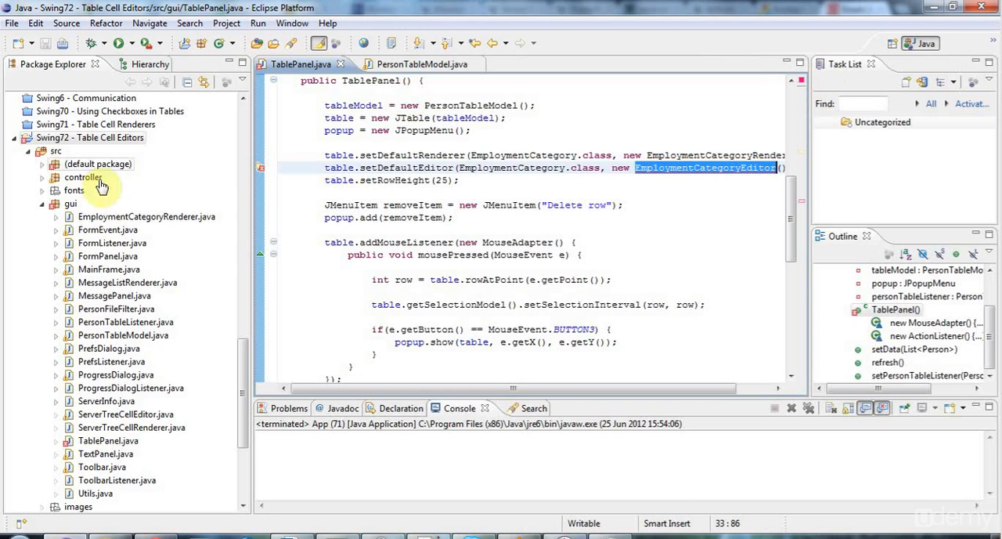
# - Create class EmploymentCategoryEditor in the gui package, declared as implementing TableCellEditor
pyautogui.rightClick(84, 177)
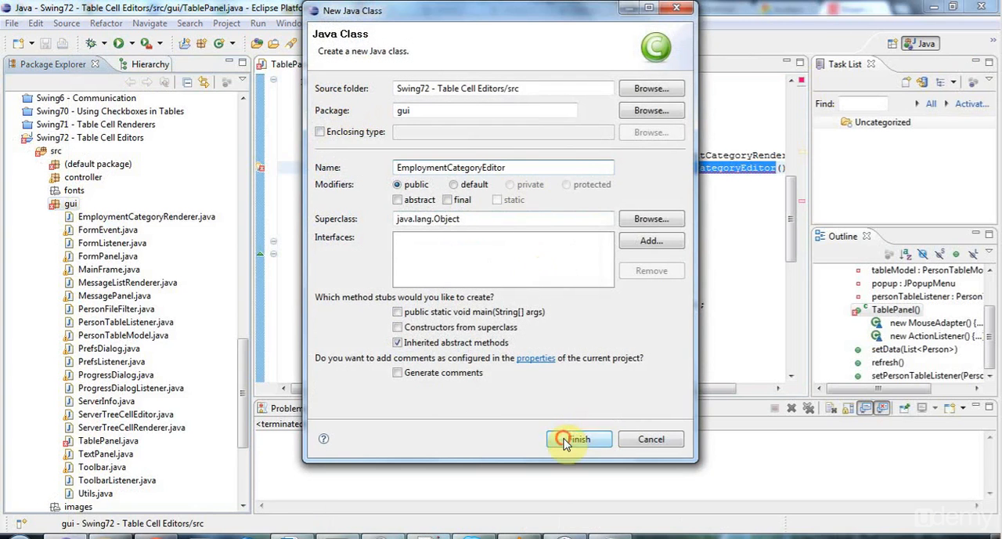
pyautogui.click(578, 438)
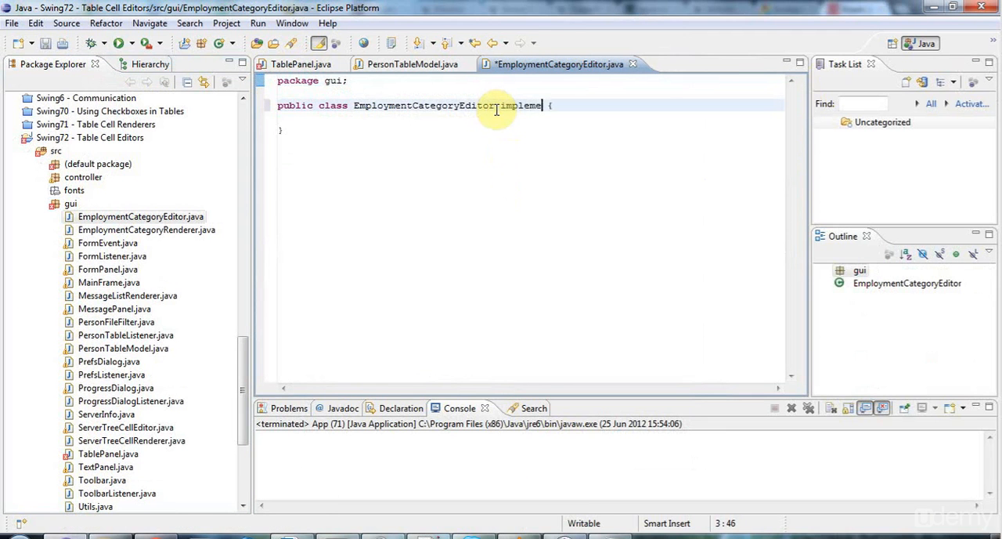
pyautogui.write('nts TableCellEditor')
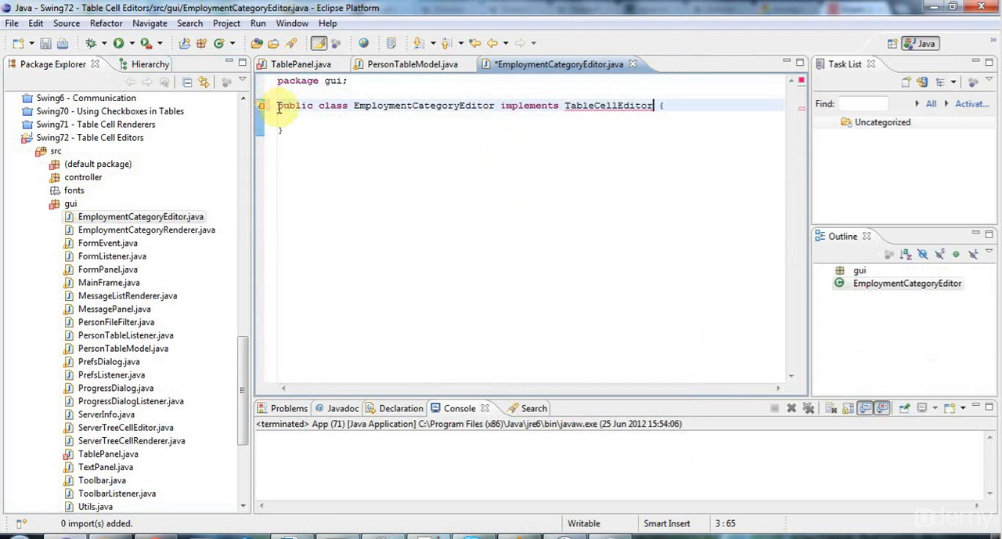
pyautogui.click(280, 105)
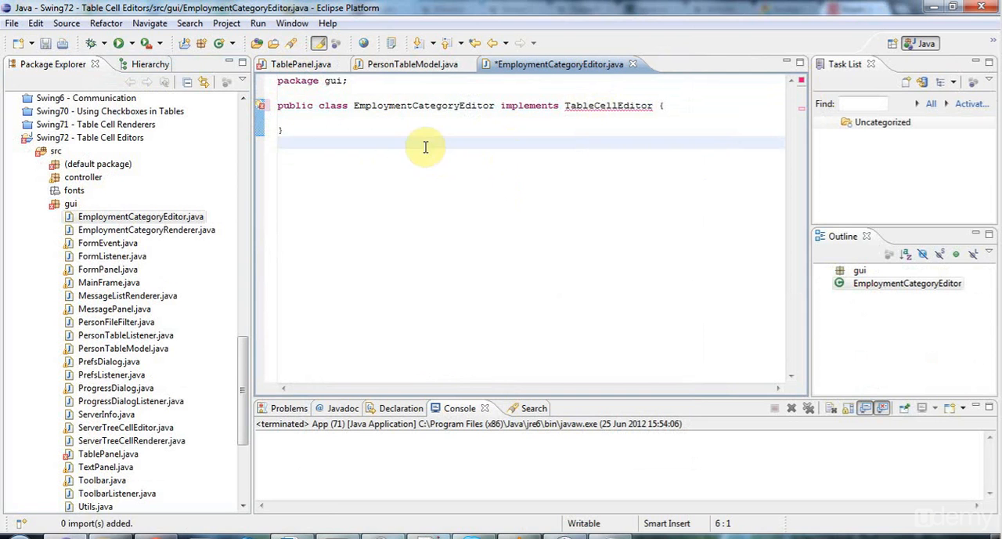
# - Check EmploymentCategoryRenderer, import TableCellEditor, and make the editor extend AbstractCellEditor
pyautogui.click(261, 108)
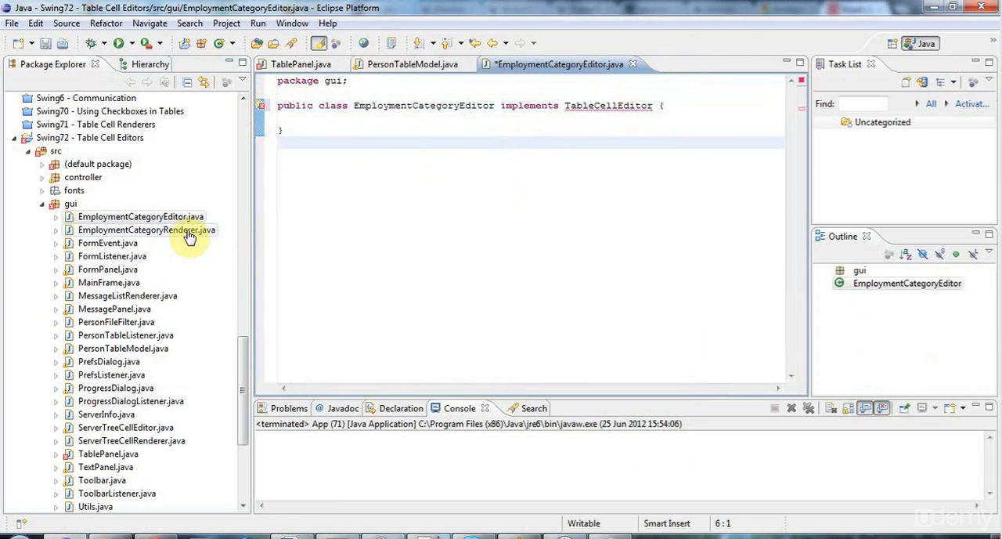
pyautogui.doubleClick(147, 229)
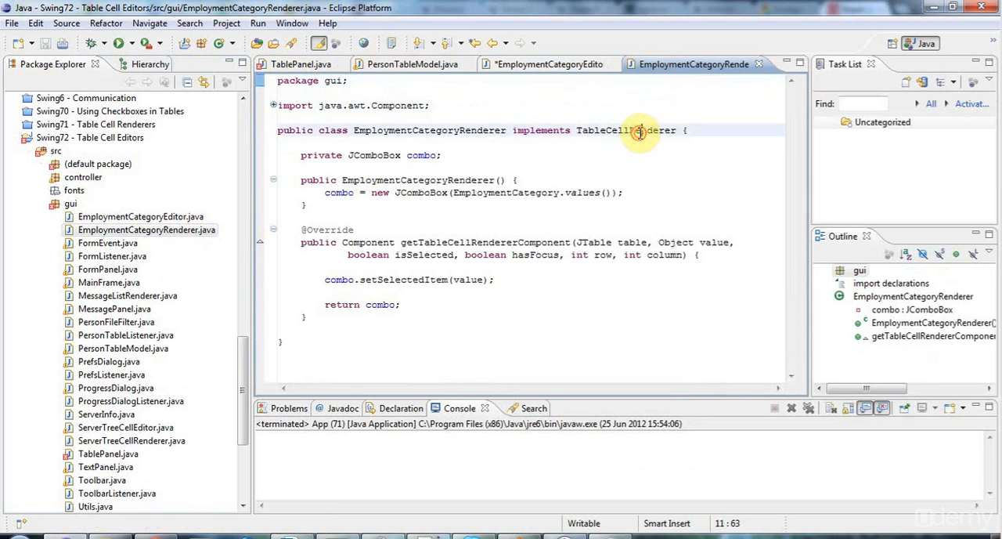
pyautogui.doubleClick(626, 130)
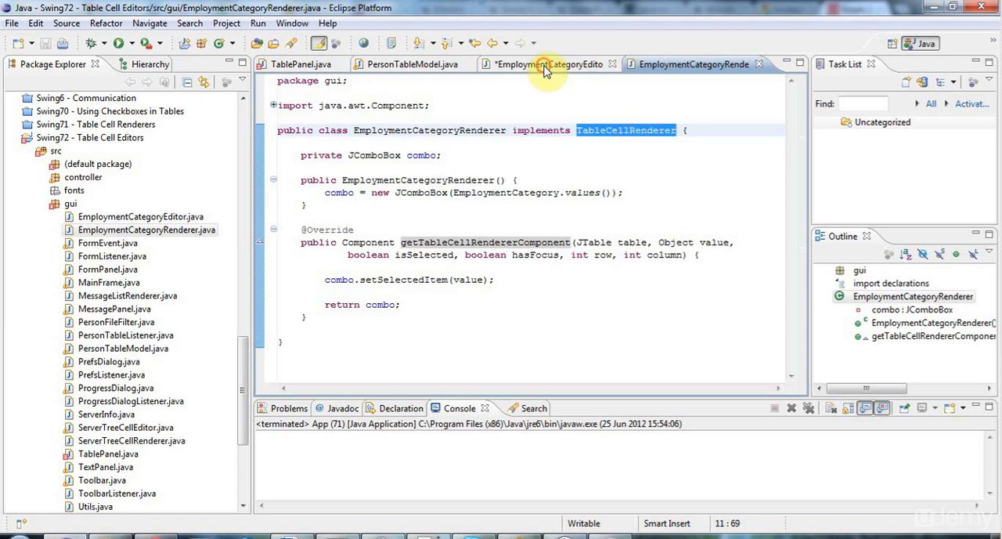
pyautogui.click(548, 65)
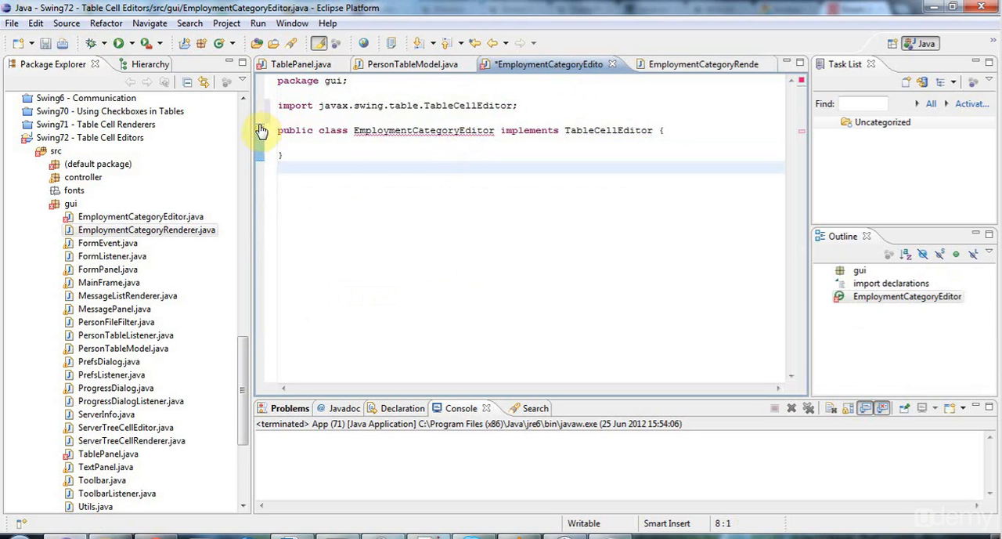
pyautogui.click(260, 130)
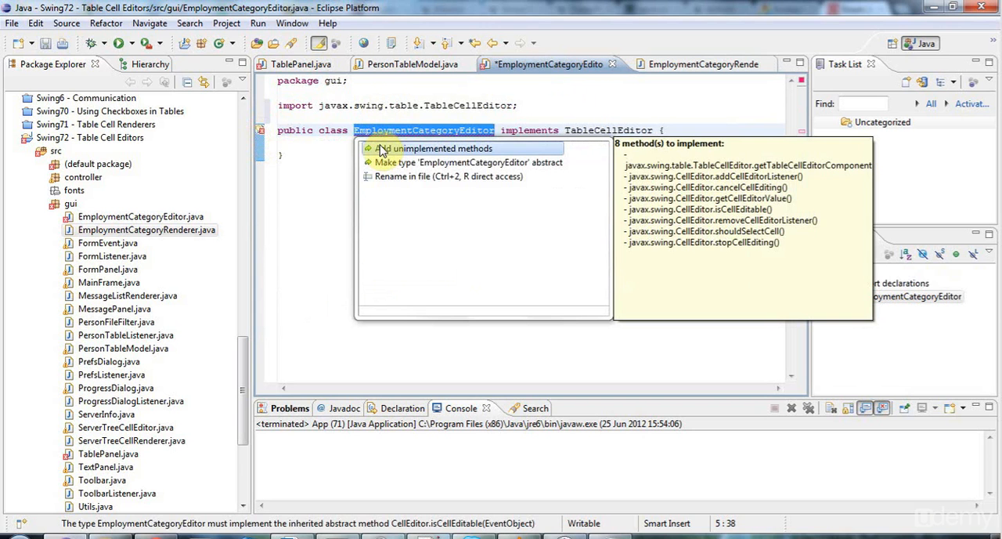
pyautogui.moveTo(570, 117)
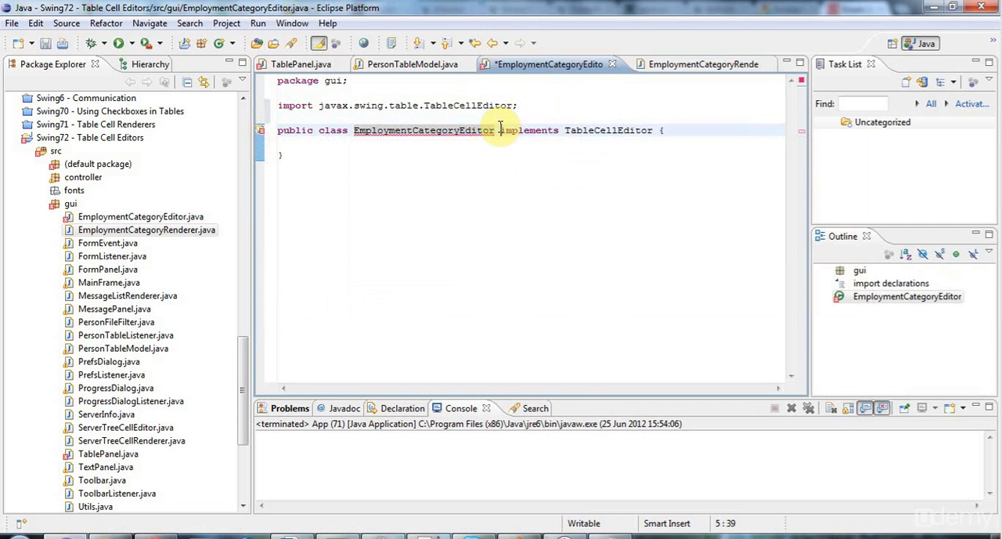
pyautogui.write('extends Ax')
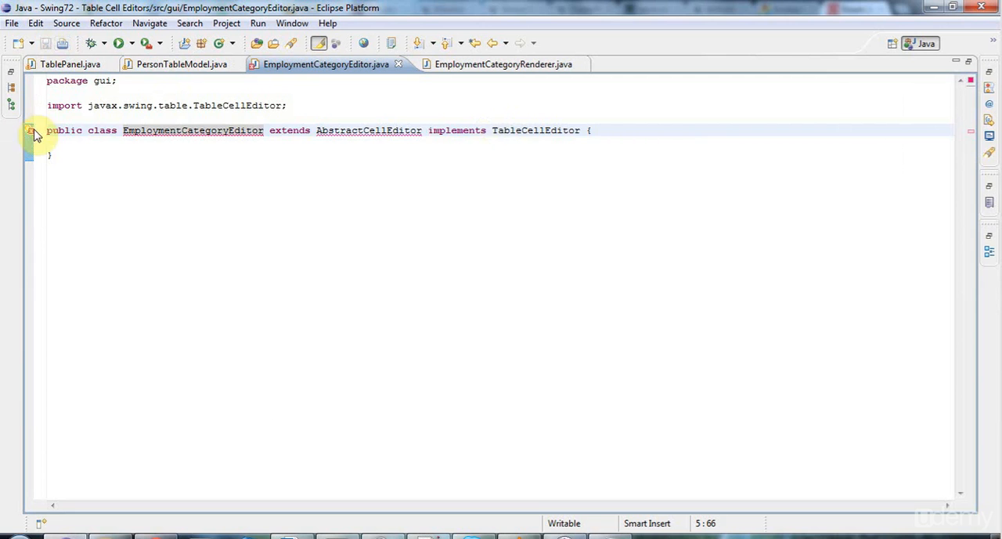
# - Generate stub getTableCellEditorComponent and getCellEditorValue methods, caret on a new line after them
pyautogui.click(30, 130)
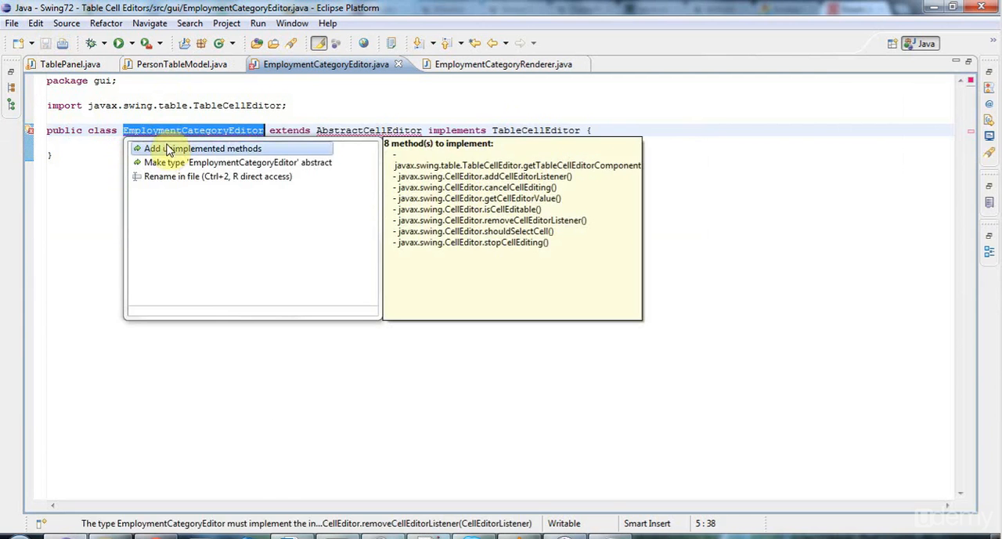
pyautogui.click(199, 148)
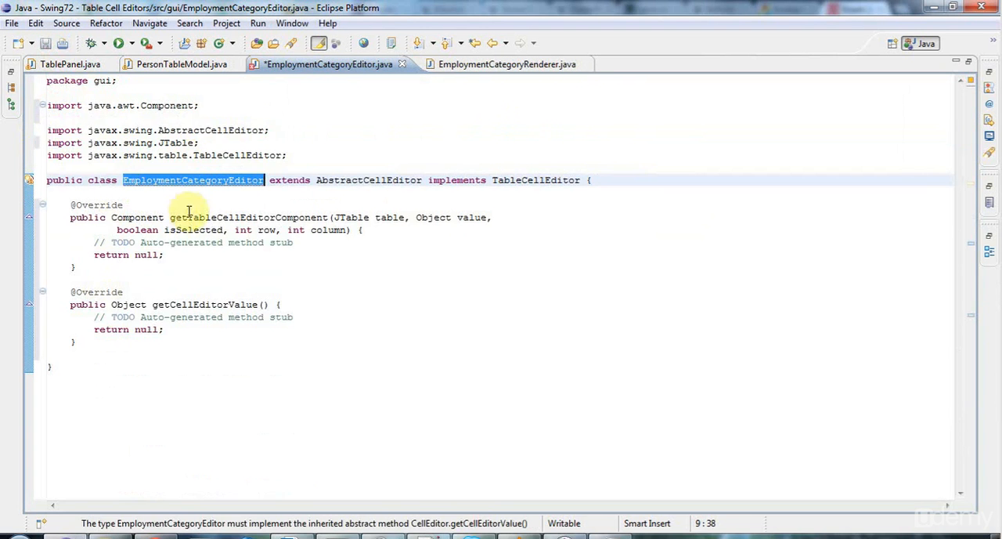
pyautogui.click(73, 342)
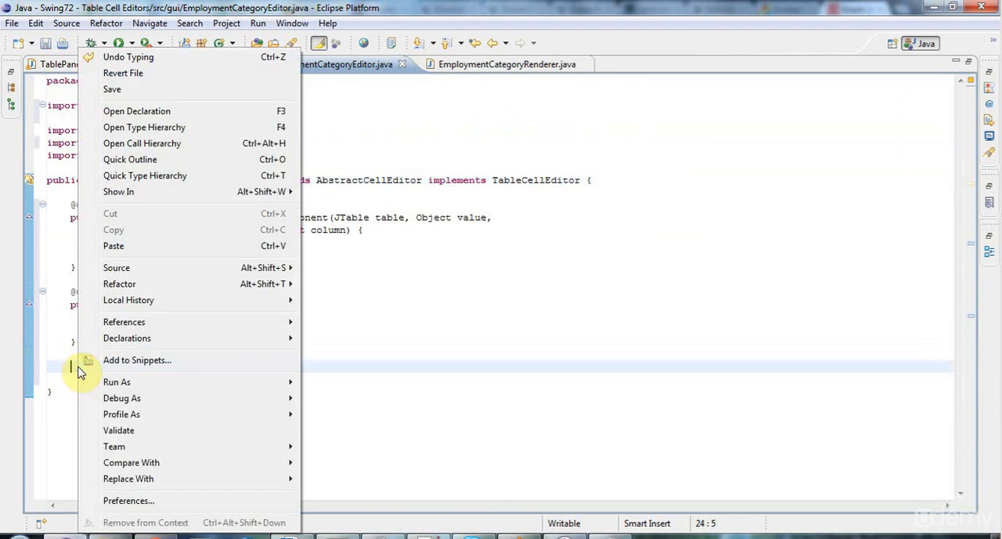
# - Override isCellEditable(EventObject e) to return true
pyautogui.click(116, 267)
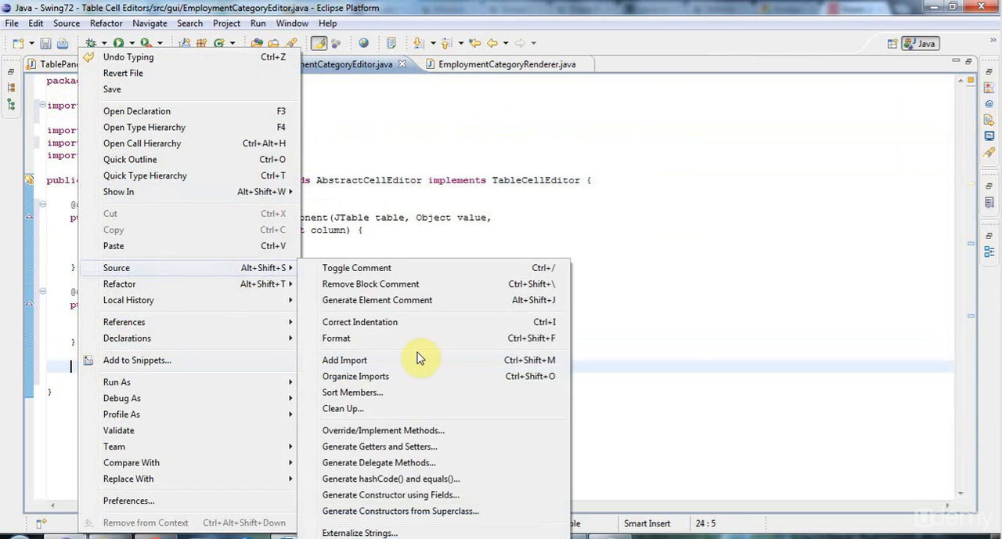
pyautogui.click(383, 430)
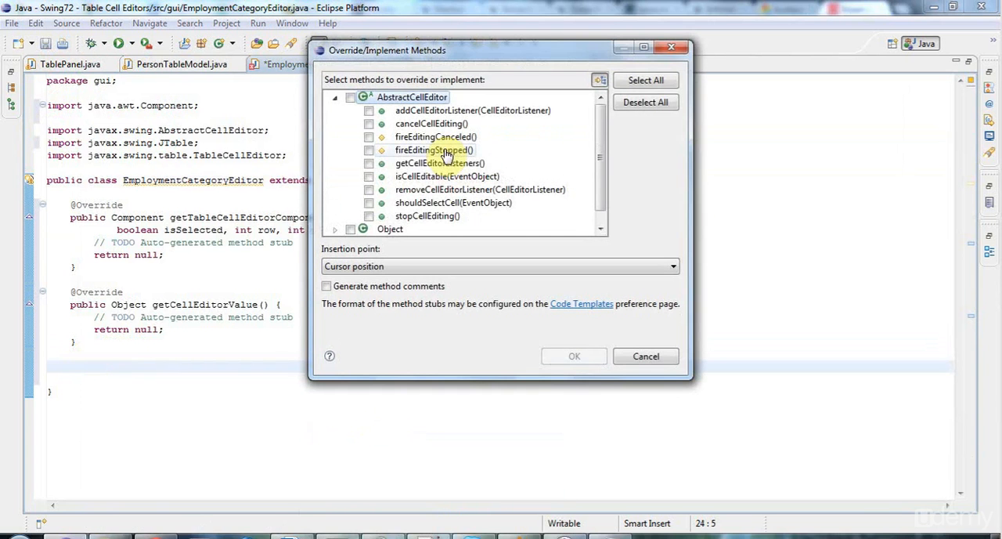
pyautogui.click(369, 177)
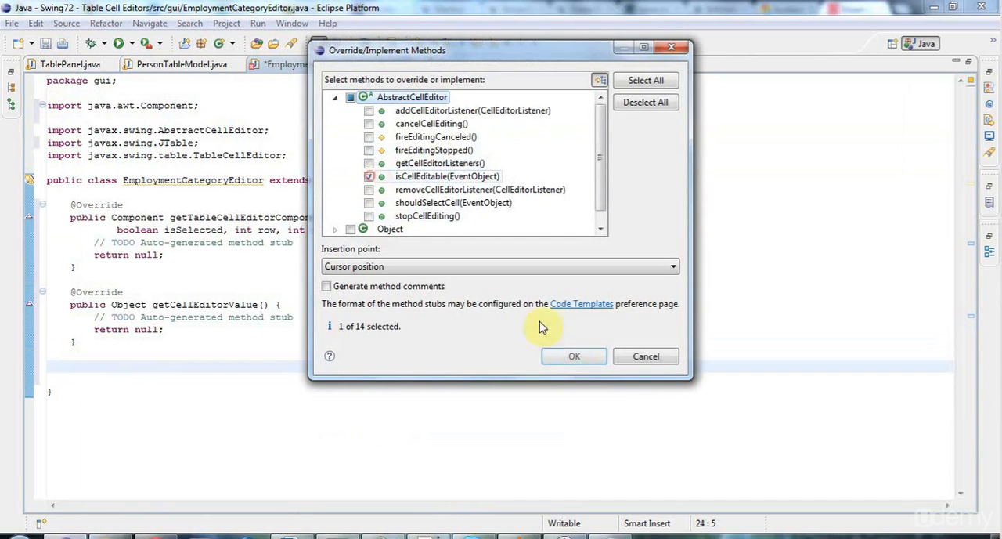
pyautogui.click(574, 356)
pyautogui.write('r')
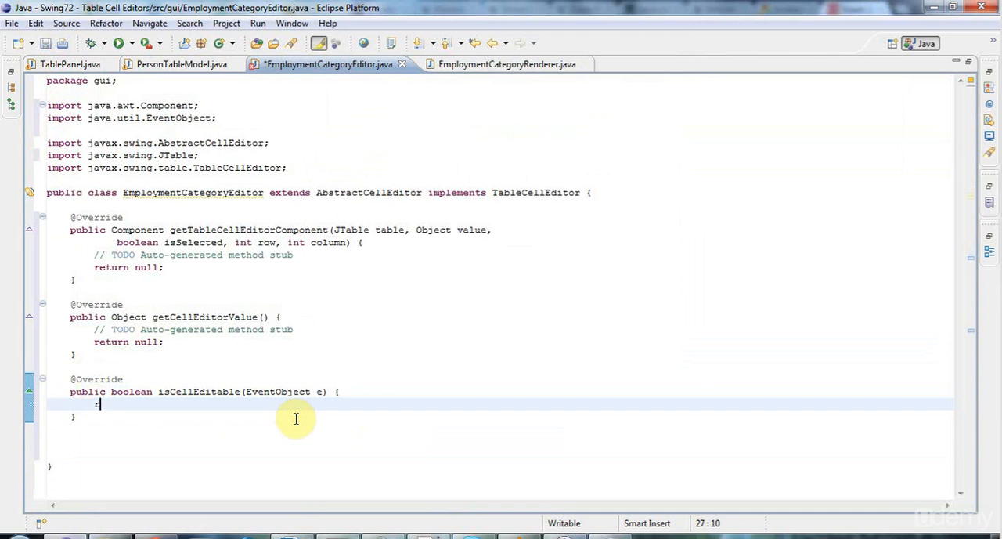
pyautogui.write('eturn t')
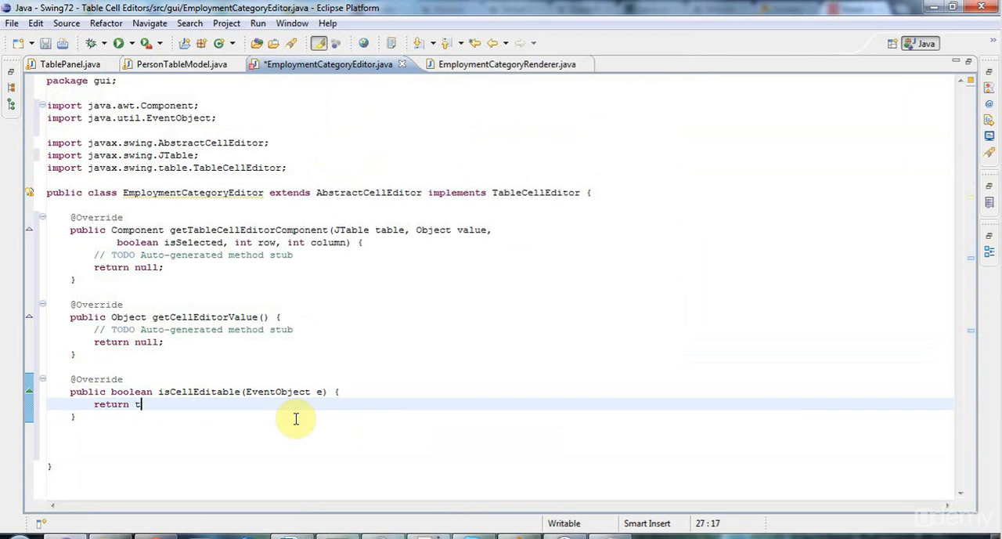
pyautogui.write('rue;')
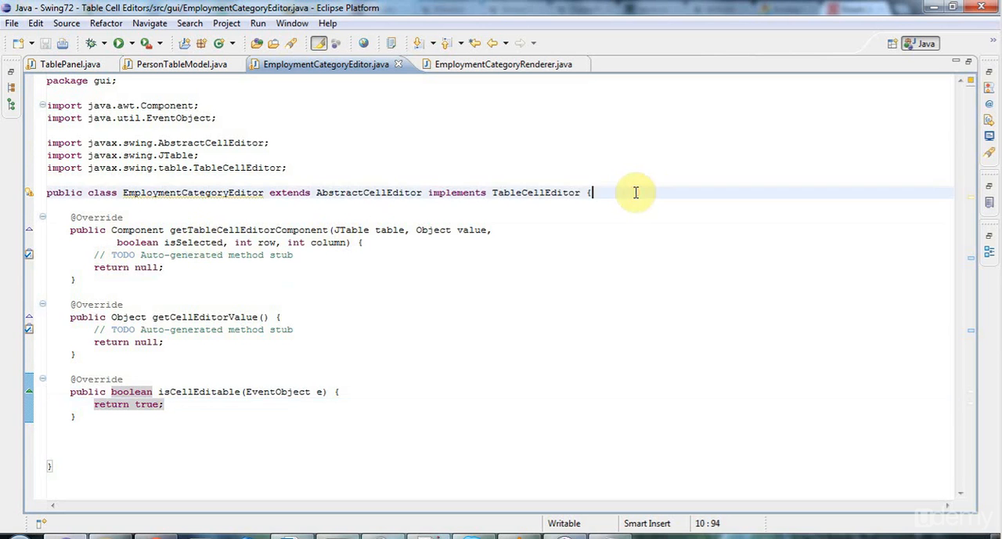
# - Declare a private JComboBox field named combo, import JComboBox, save, and add blank lines below
pyautogui.write('private JComboBox')
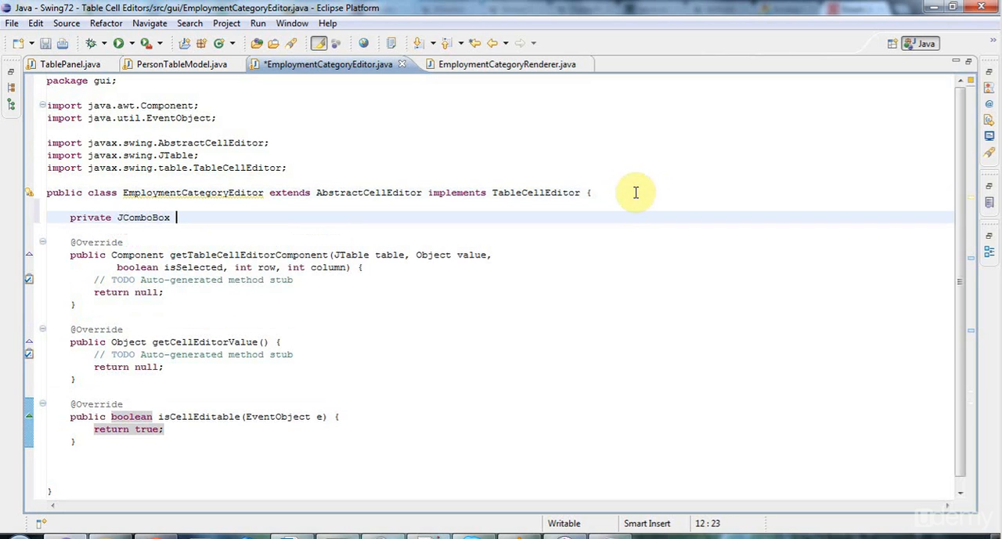
pyautogui.write('comb')
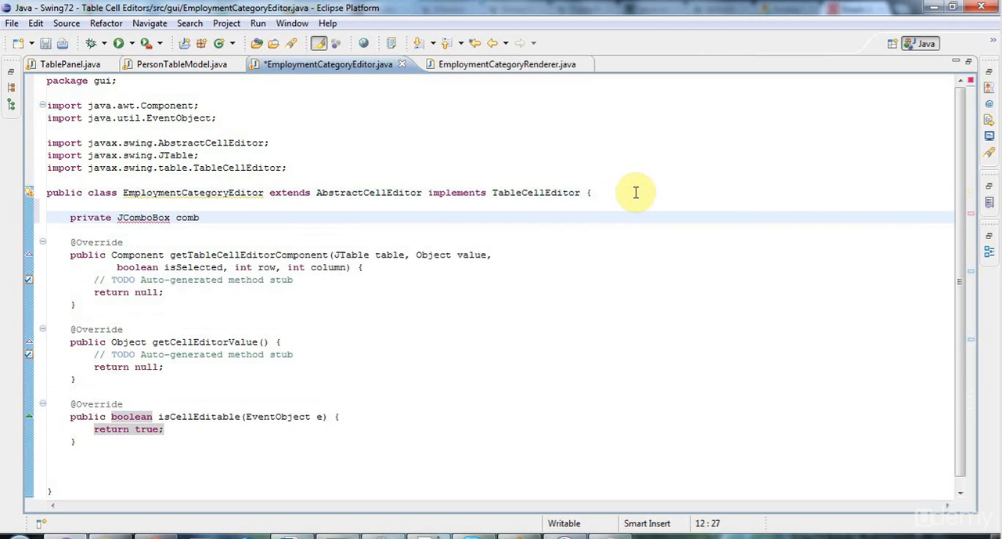
pyautogui.write('o;')
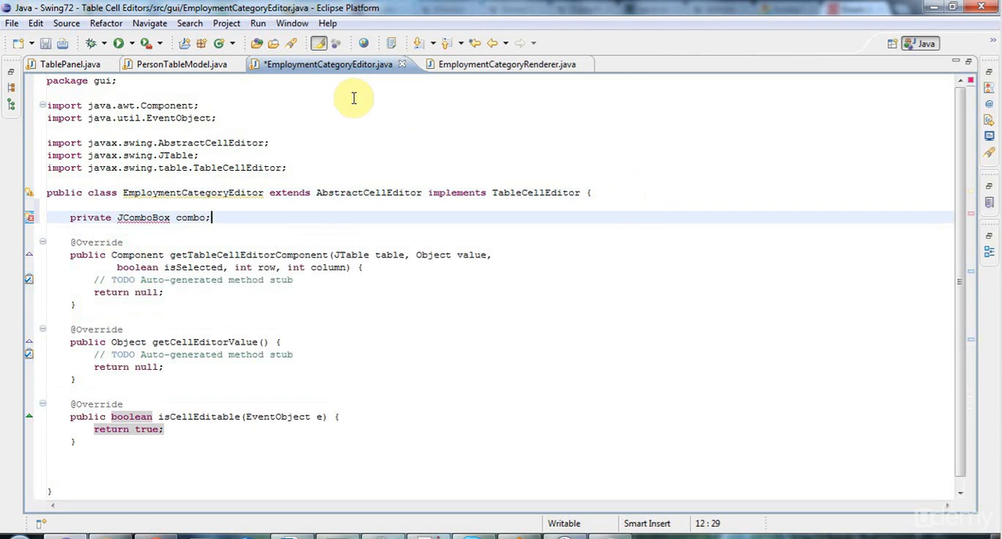
pyautogui.click(44, 43)
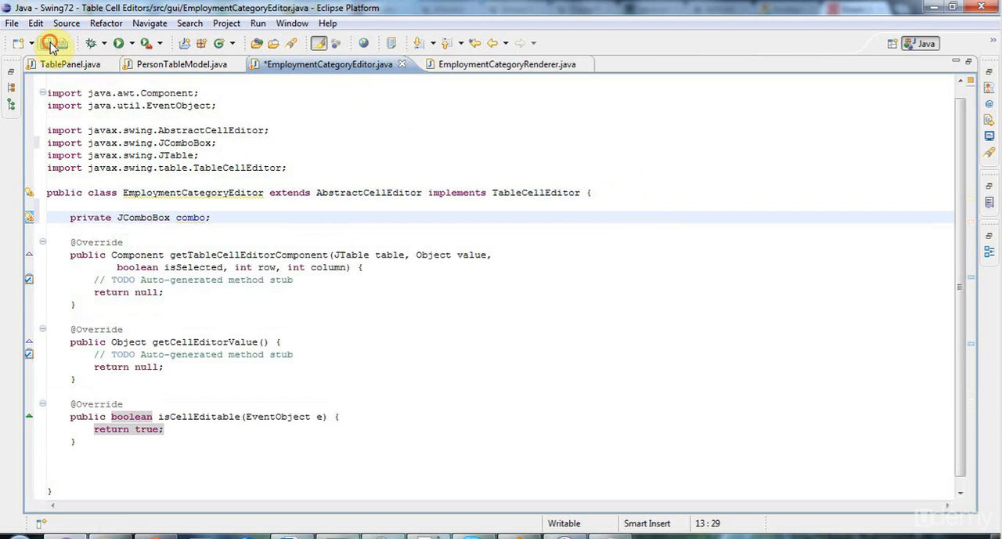
pyautogui.click(52, 43)
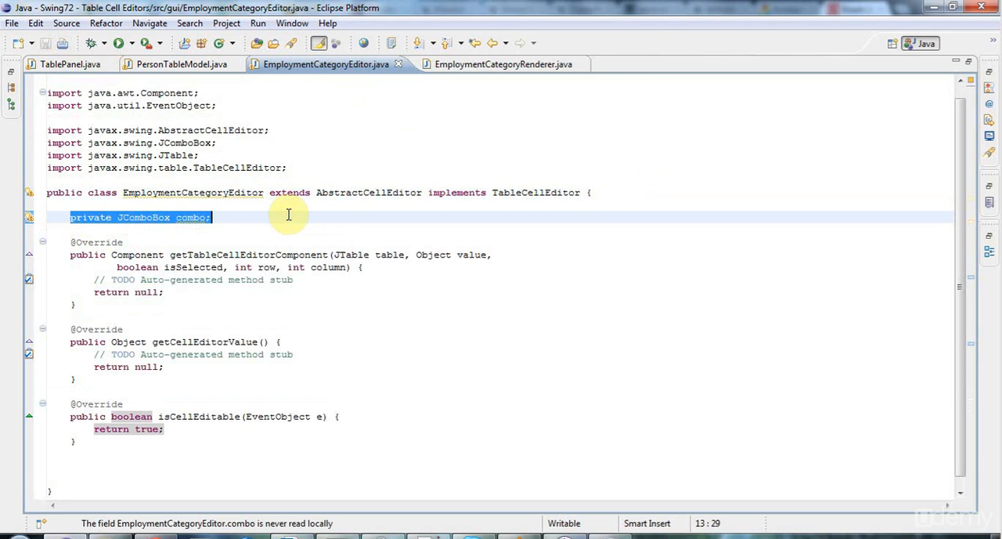
pyautogui.moveTo(192, 217)
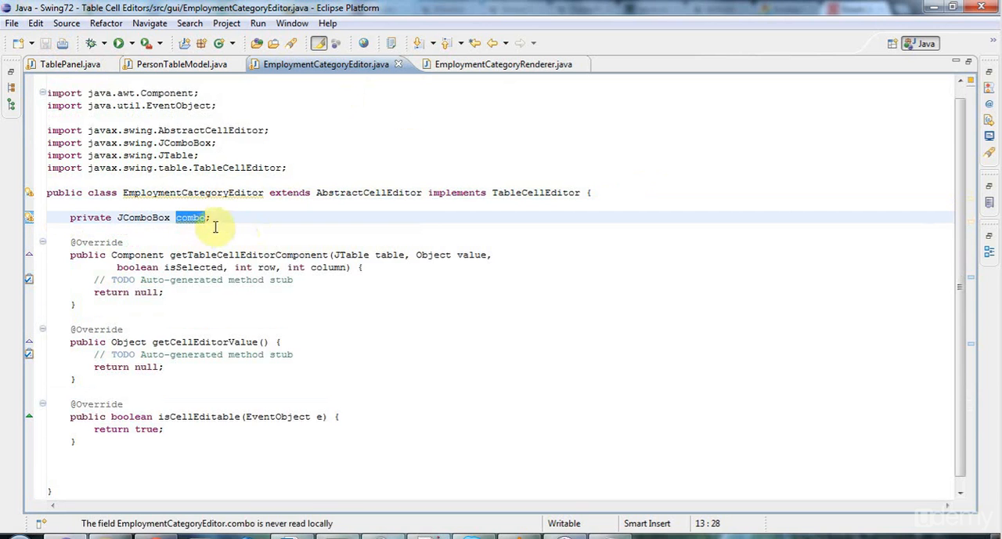
pyautogui.click(216, 217)
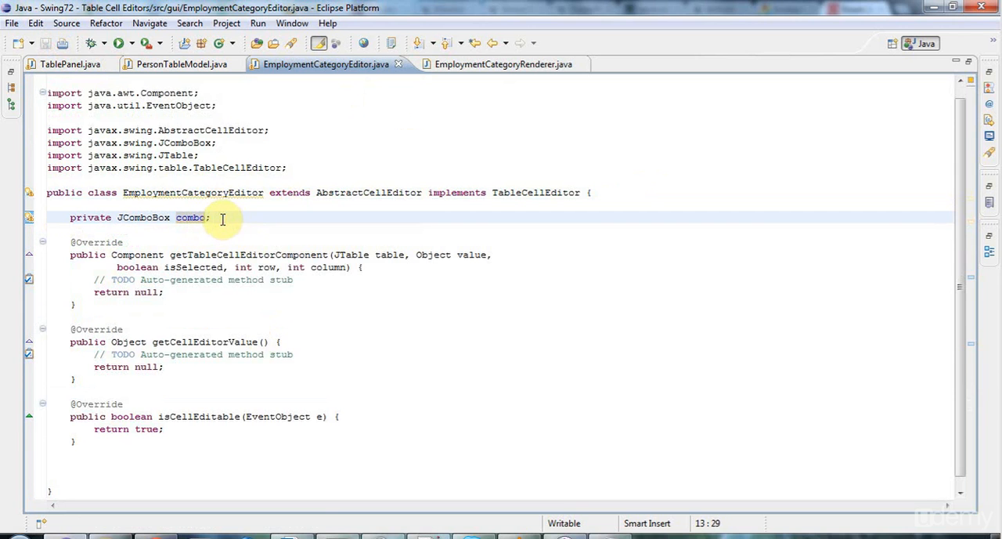
pyautogui.press('Return')
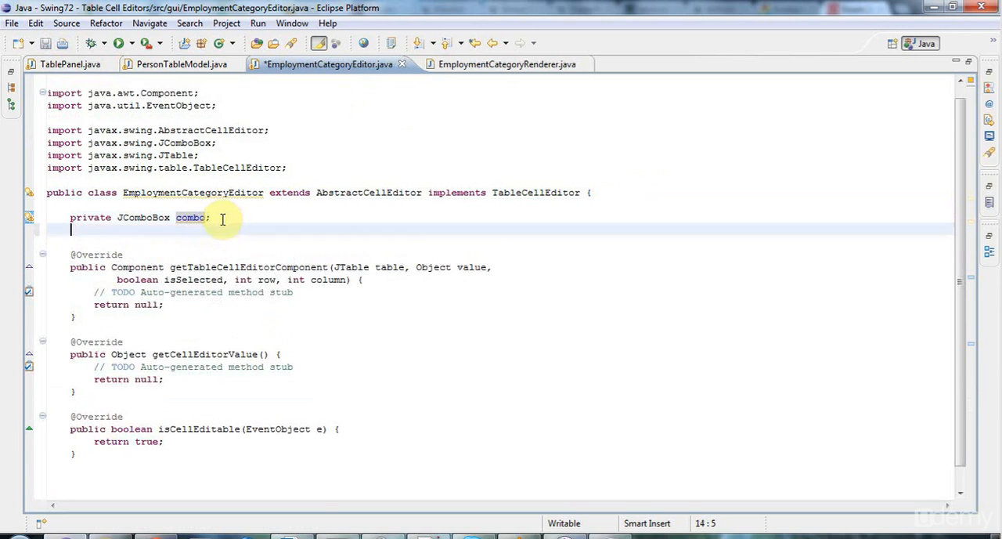
pyautogui.press('Return')
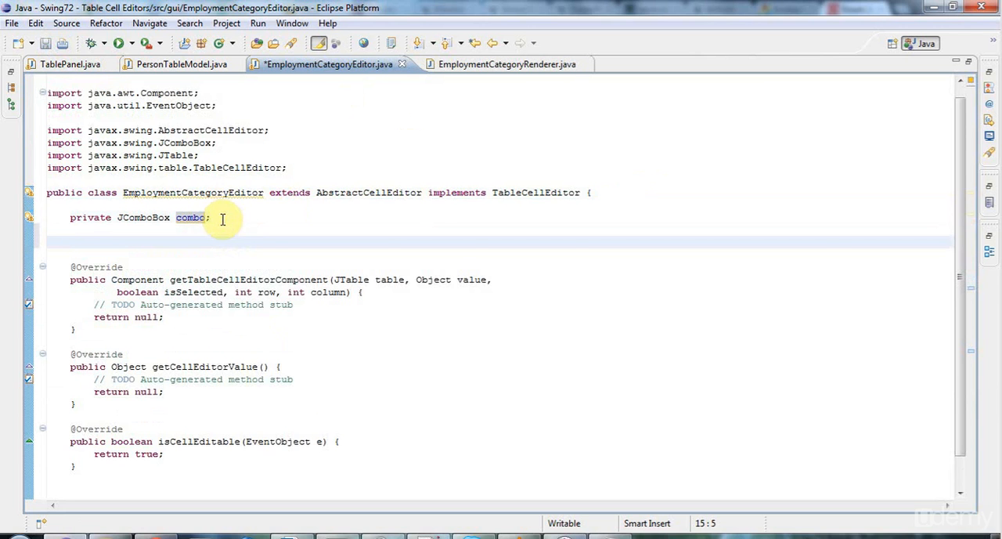
# - Write a constructor setting combo = new JComboBox(EmploymentCategory.values())
pyautogui.write('public')
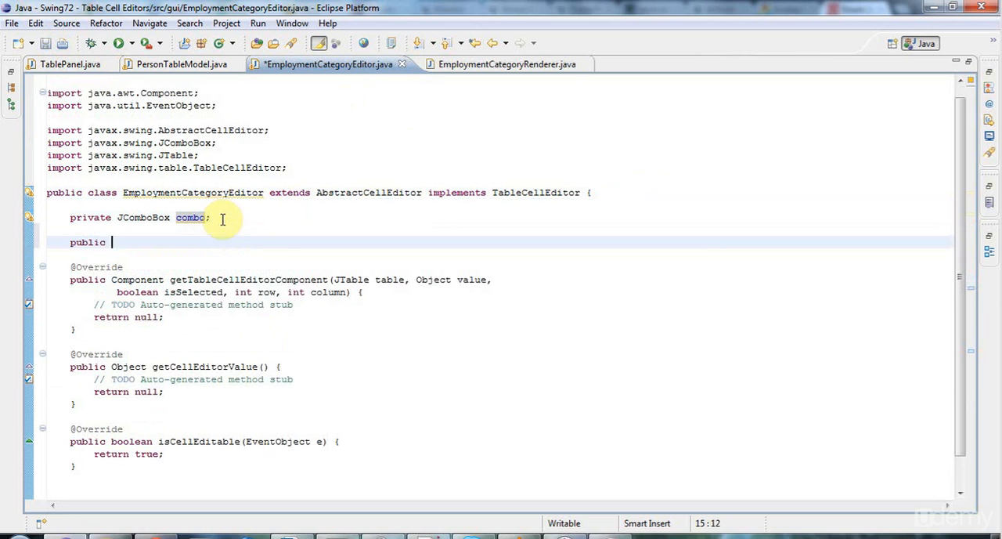
pyautogui.write('EmploymentCategoryEditor() {')
pyautogui.write('comob')
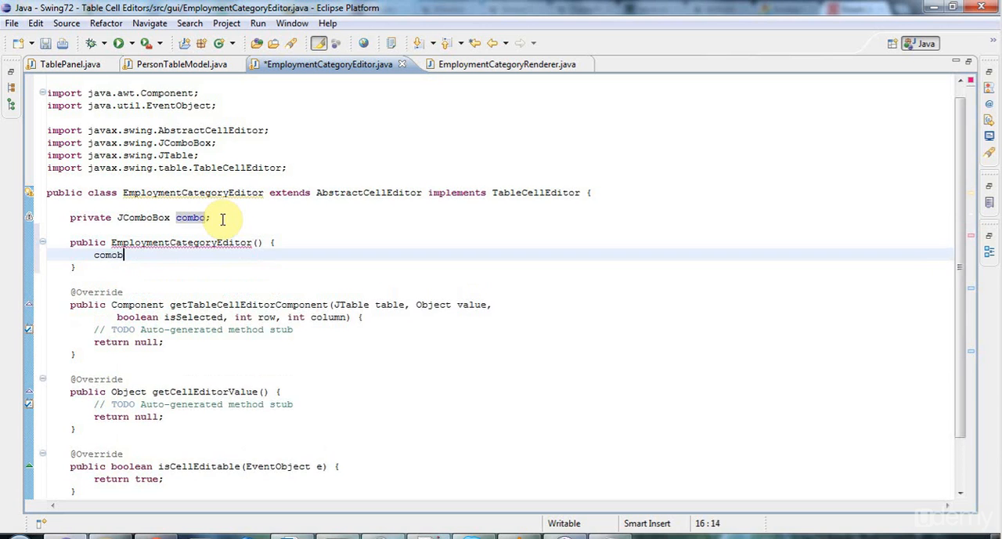
pyautogui.write('= n')
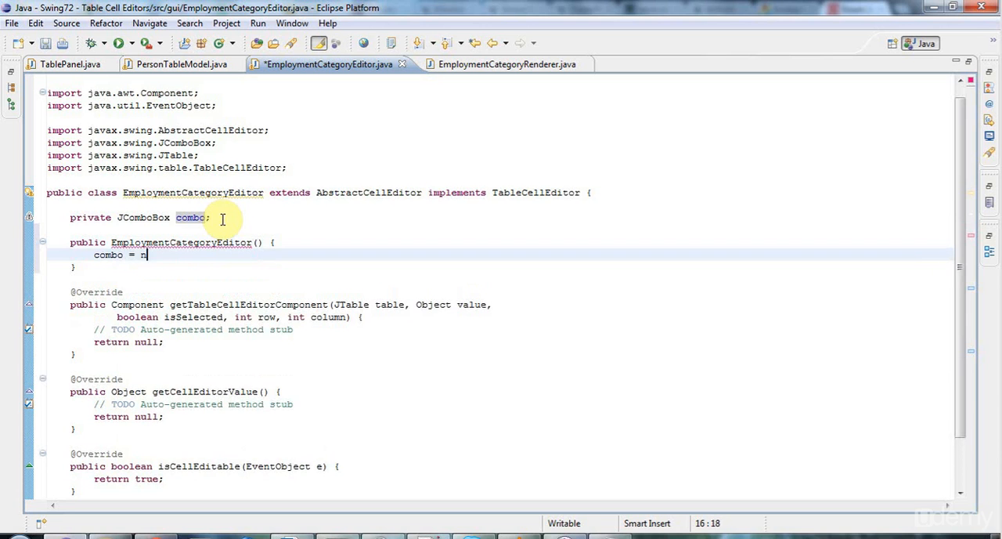
pyautogui.write('ew JC')
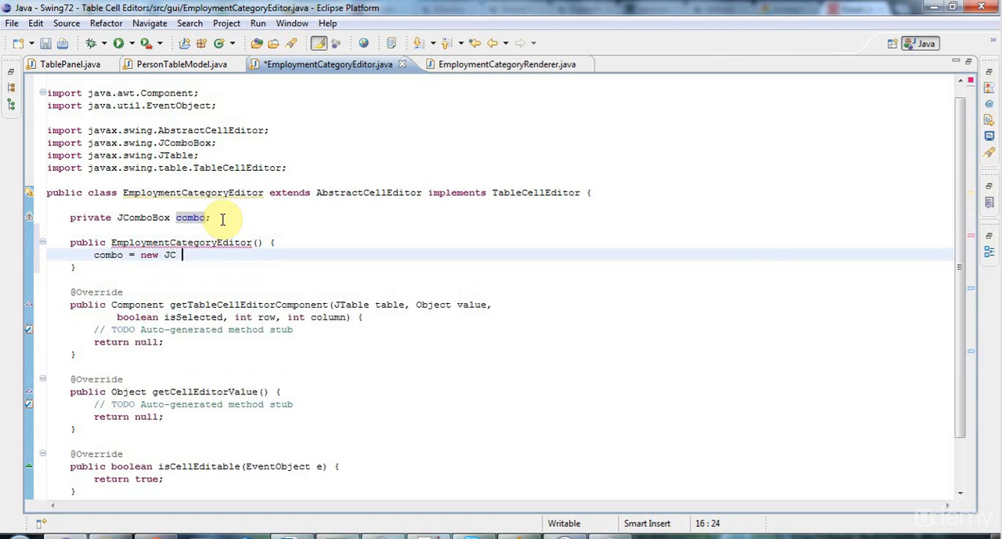
pyautogui.write('omboBox();')
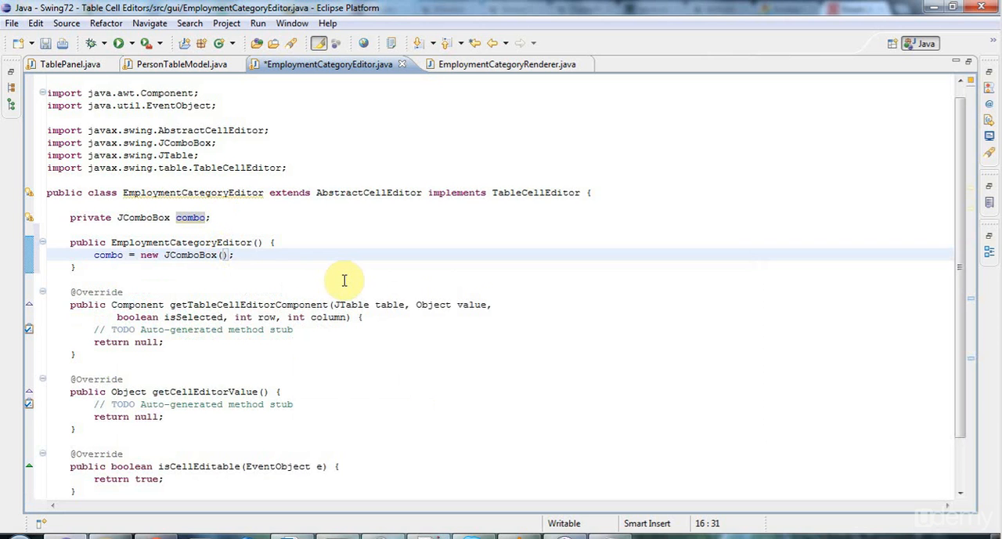
pyautogui.write('EmploymentCategory')
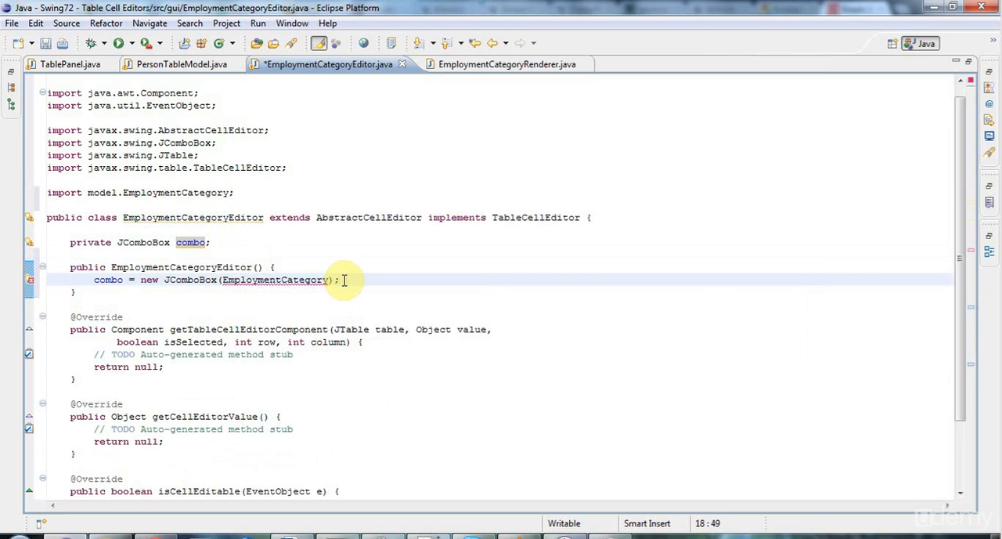
pyautogui.write('.va')
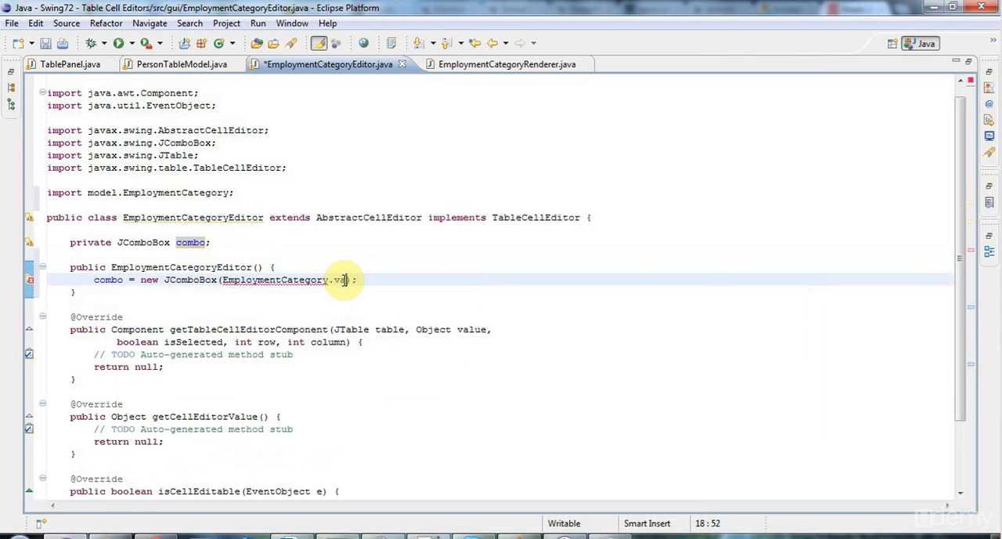
pyautogui.write('alues()')
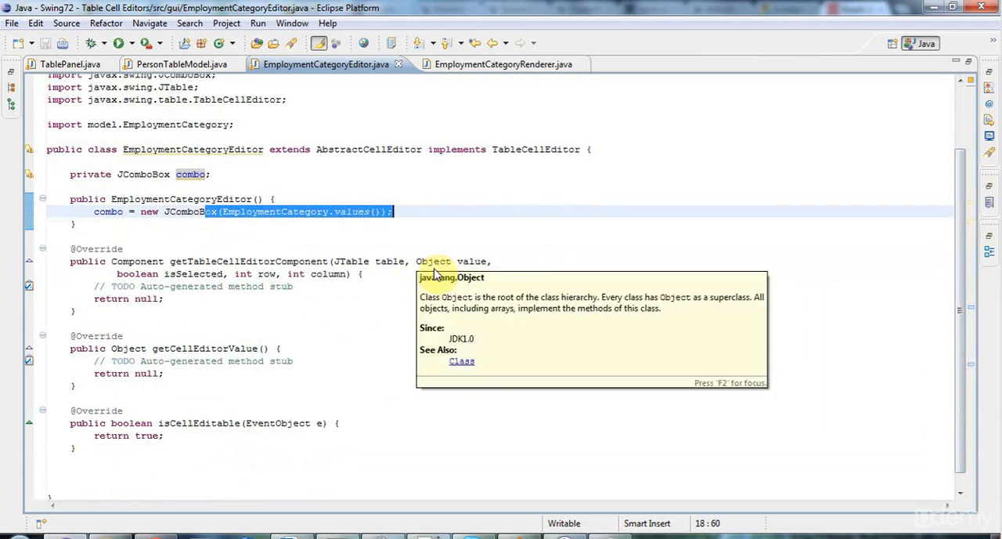
pyautogui.moveTo(114, 280)
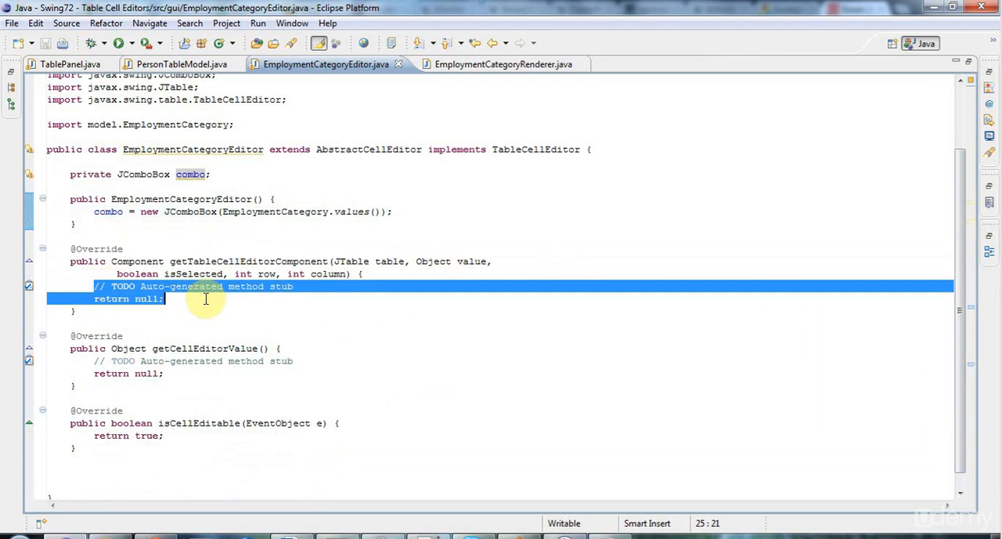
# - Make getTableCellEditorComponent return combo and getCellEditorValue return combo.getSelectedItem()
pyautogui.write('r')
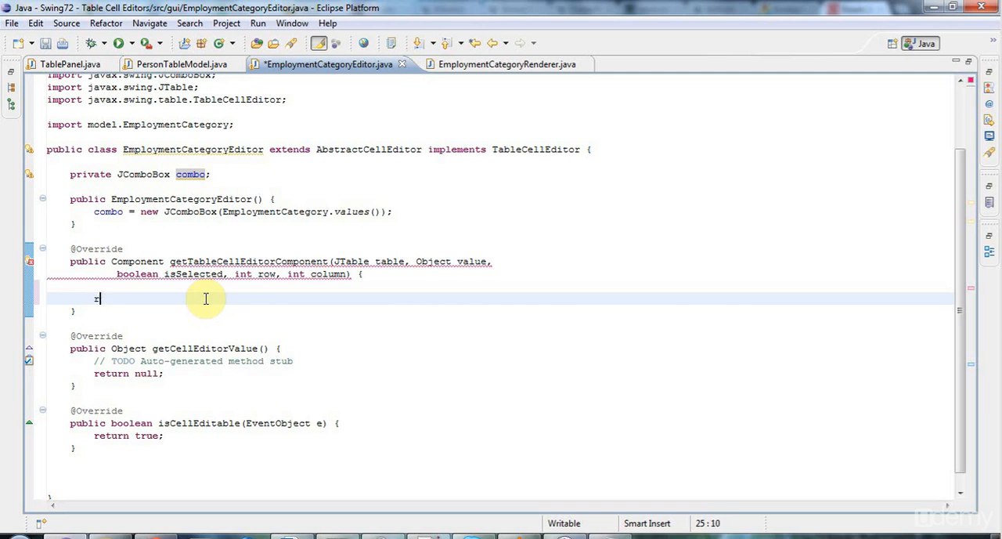
pyautogui.write('eturn combo;')
pyautogui.click(501, 374)
pyautogui.write('combo.')
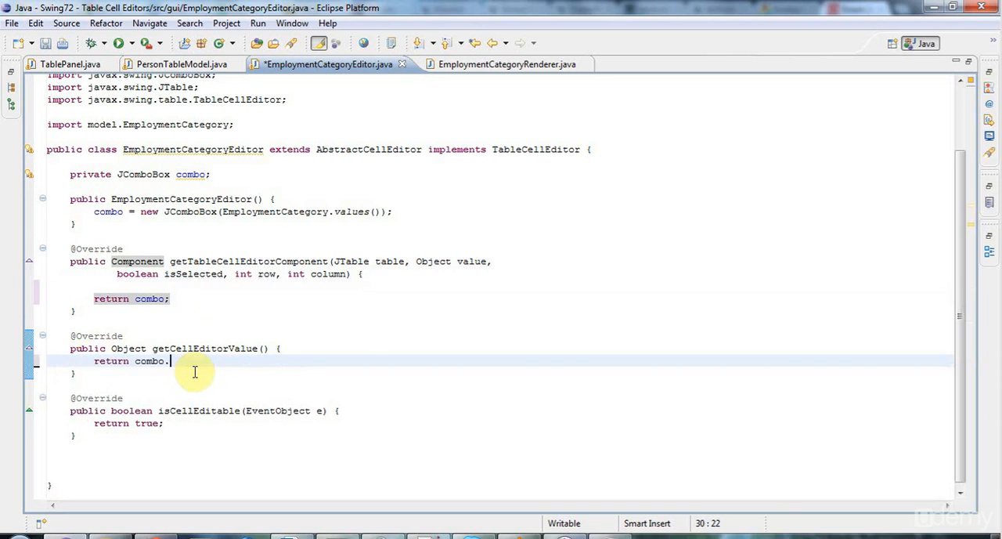
pyautogui.write('getSelectedItem()')
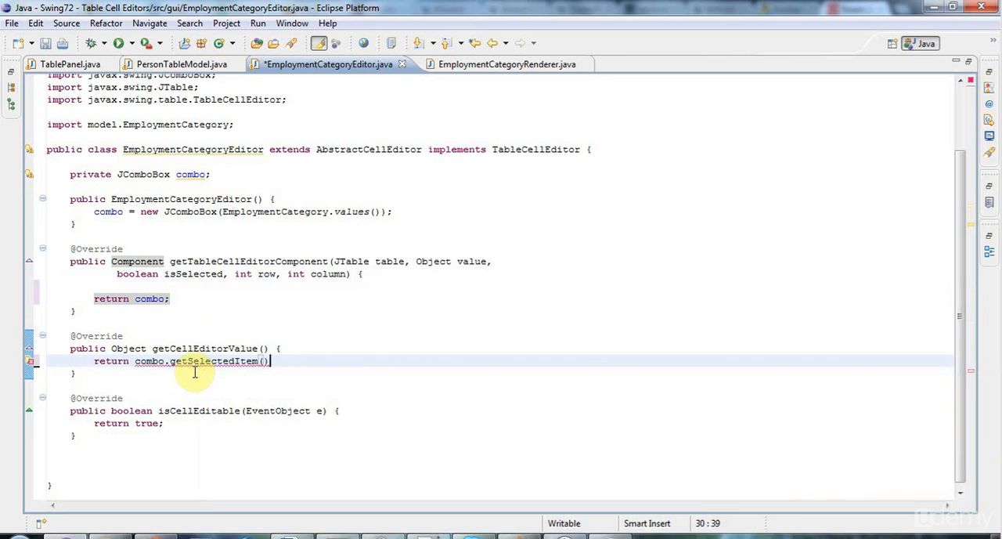
pyautogui.write(';')
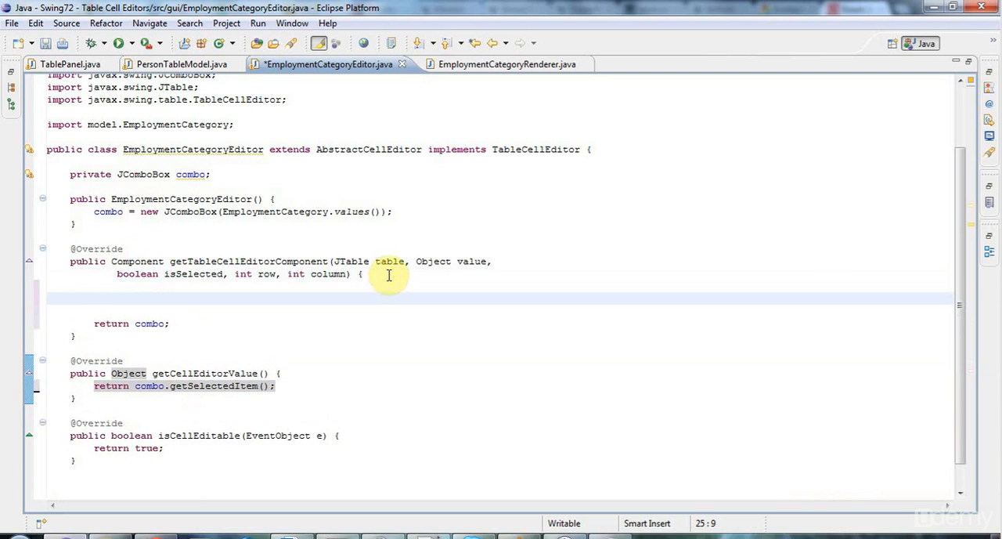
# - Add combo.setSelectedItem(value) and begin adding an action listener to combo
pyautogui.write('combo.')
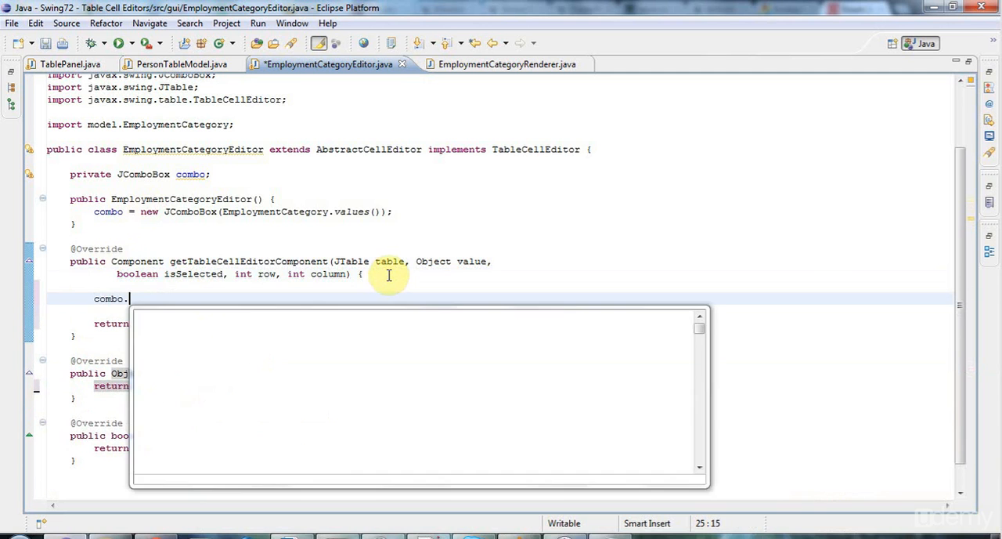
pyautogui.write('setSelectedItem(value);')
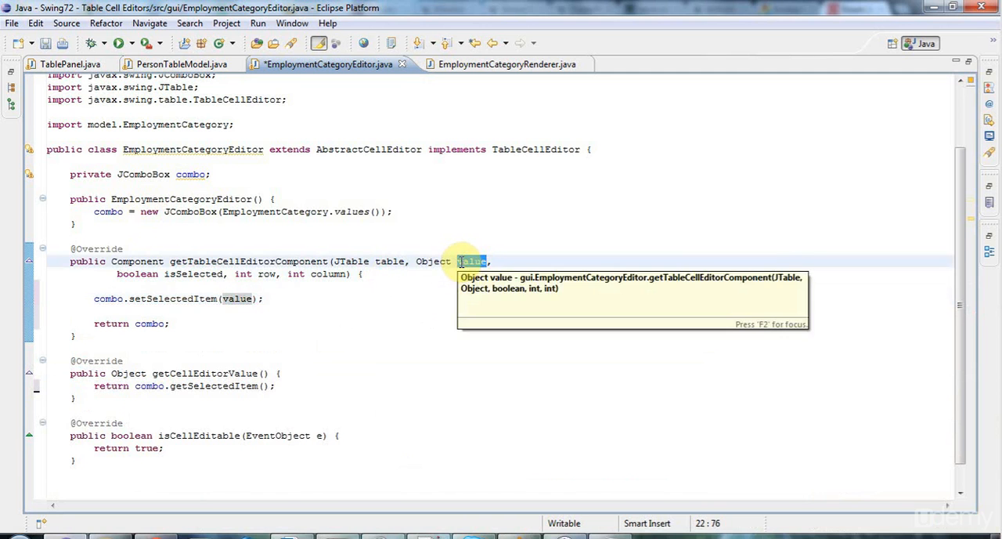
pyautogui.click(295, 298)
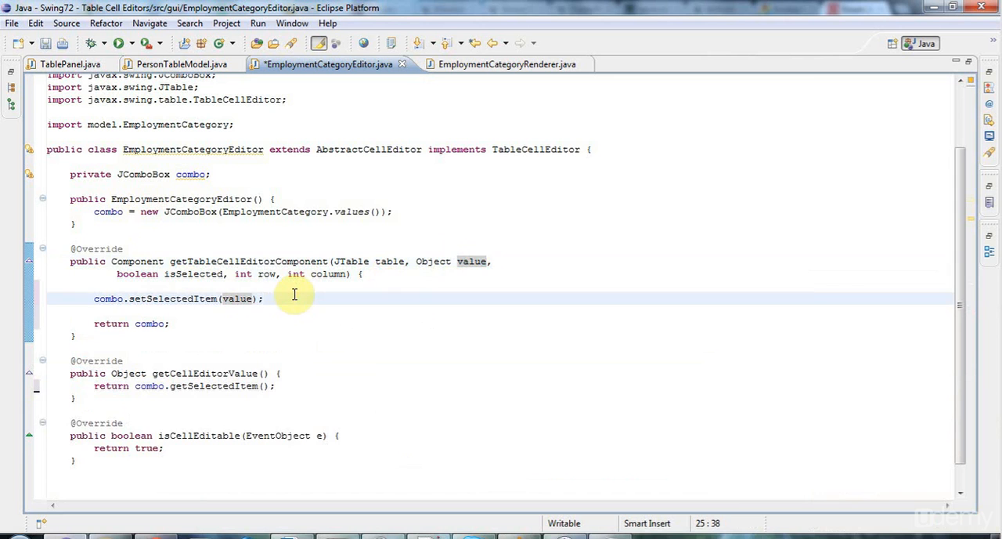
pyautogui.write('combo.addActionListener(new ActionListener() {')
pyautogui.write('});')
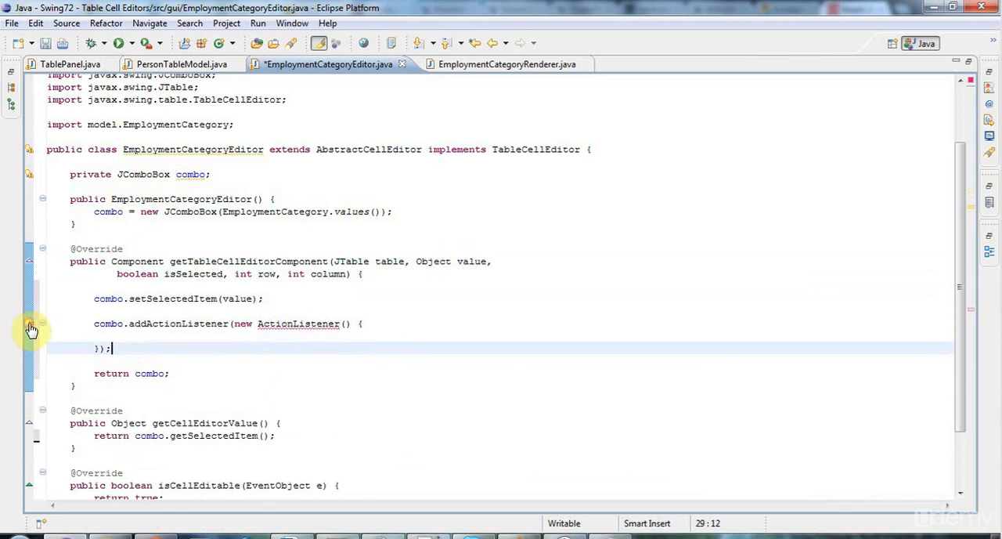
# - Implement the listener's actionPerformed to call fireEditingStopped(), save, and open PersonTableModel.java
pyautogui.doubleClick(298, 323)
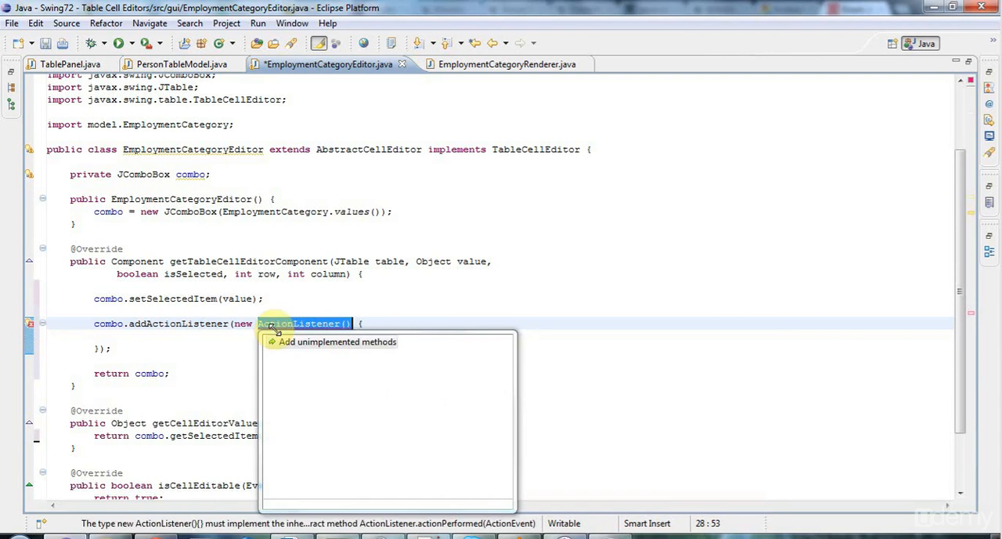
pyautogui.click(336, 342)
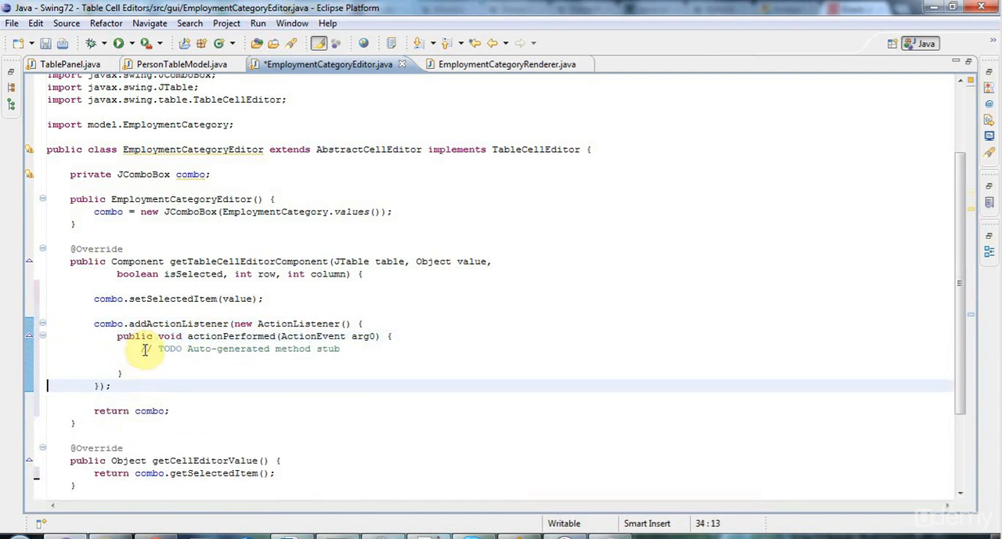
pyautogui.write('fire')
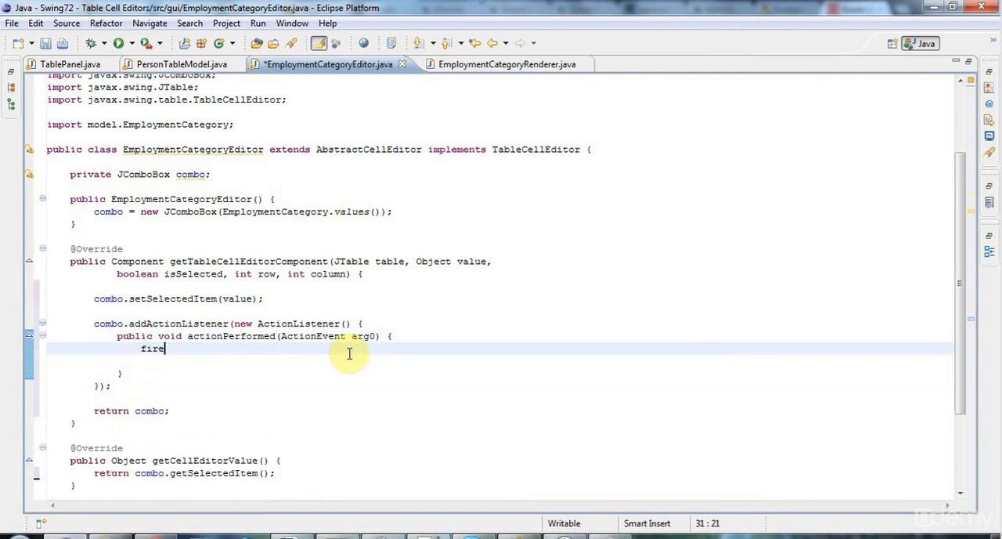
pyautogui.write('EditingStopped();')
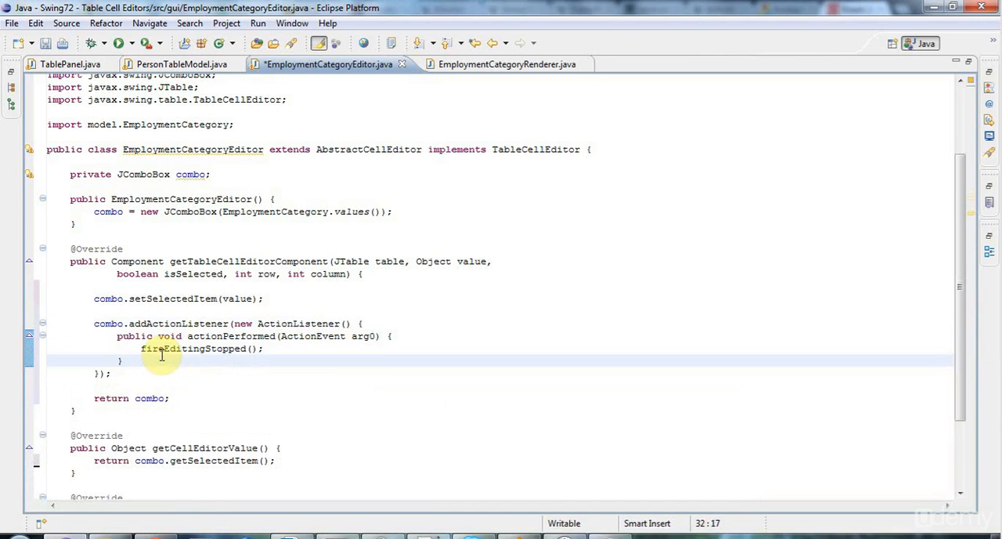
pyautogui.press('ctrl+s')
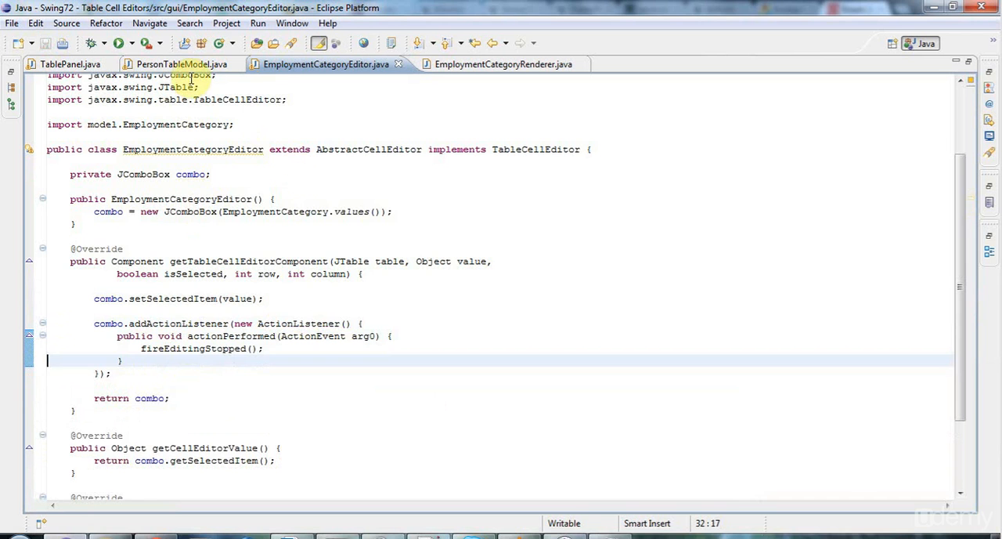
pyautogui.moveTo(252, 116)
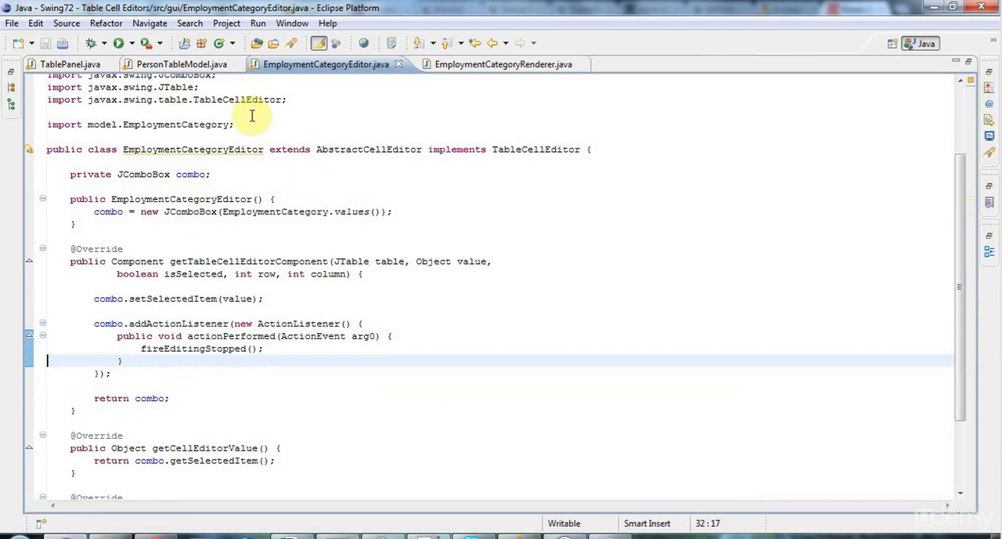
pyautogui.click(182, 64)
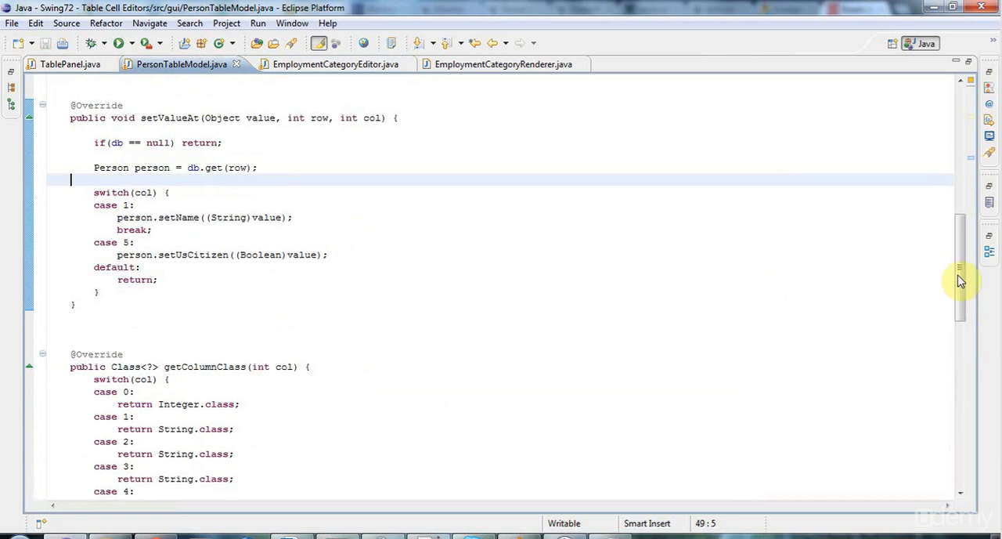
pyautogui.scroll(-3)
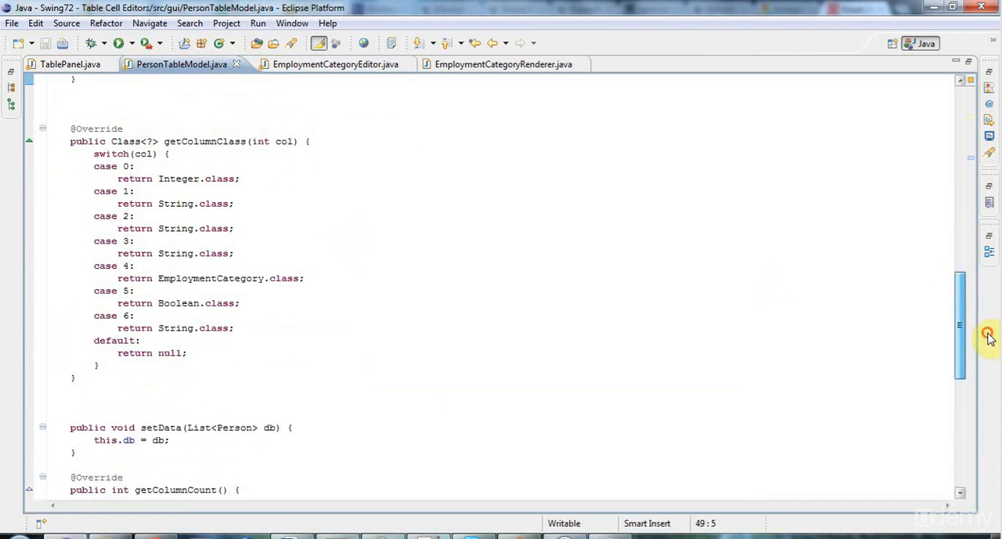
pyautogui.doubleClick(211, 278)
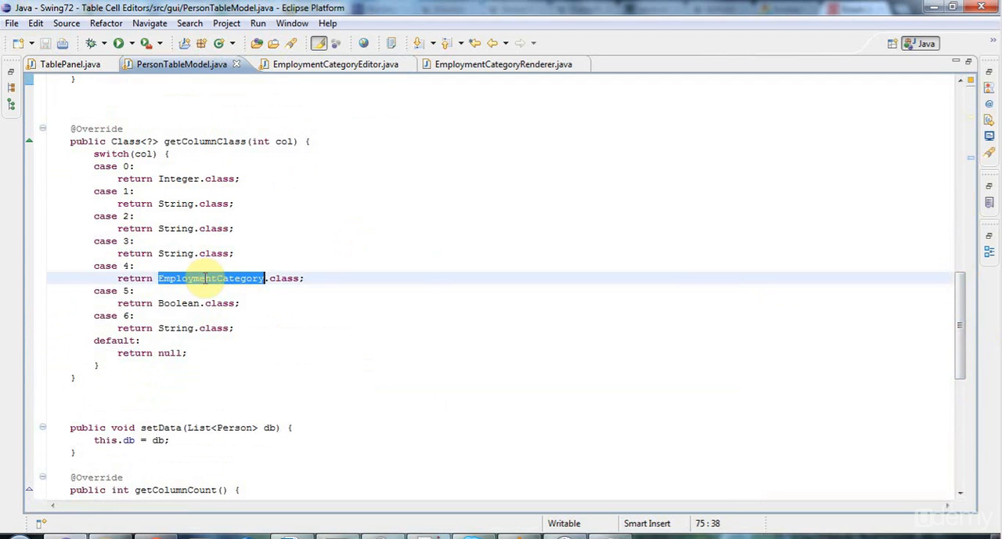
pyautogui.moveTo(285, 278)
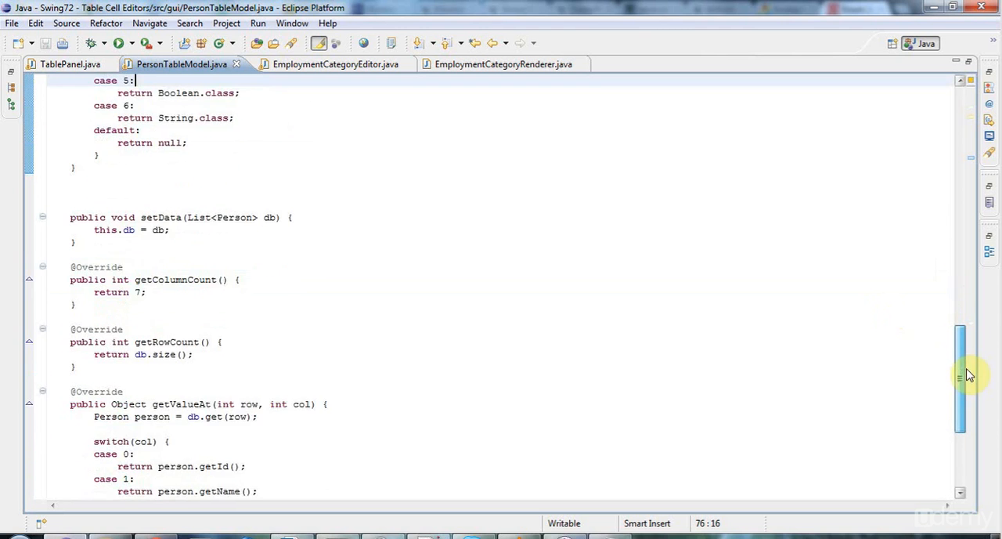
pyautogui.scroll(3)
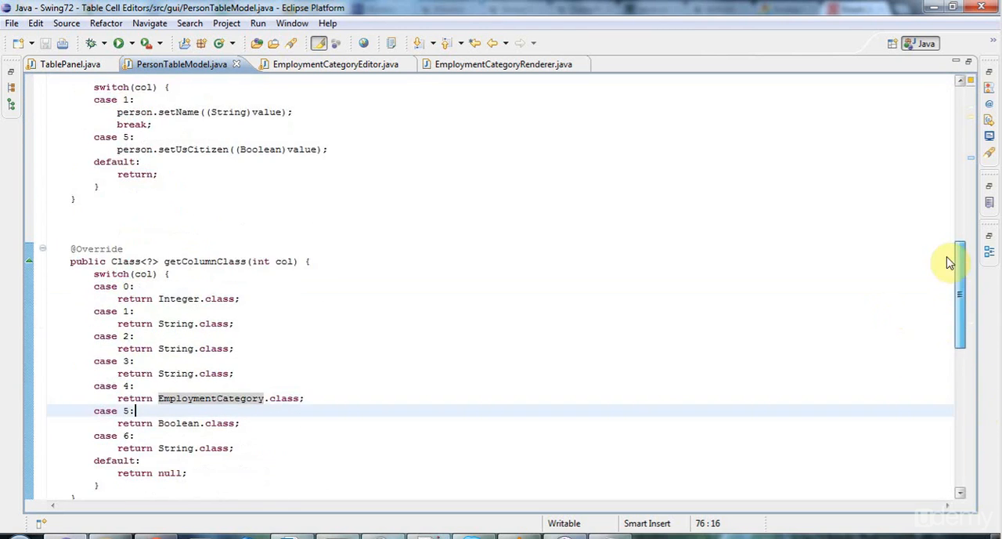
pyautogui.scroll(3)
pyautogui.write('b')
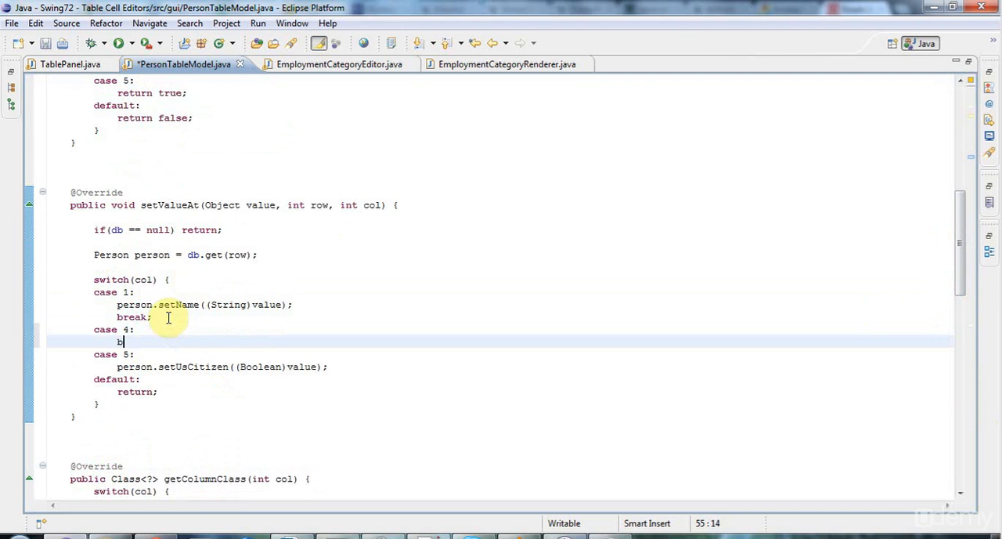
# - In setValueAt, make case 4 call person.setEmpCat((EmploymentCategory)value) followed by break
pyautogui.write('reak')
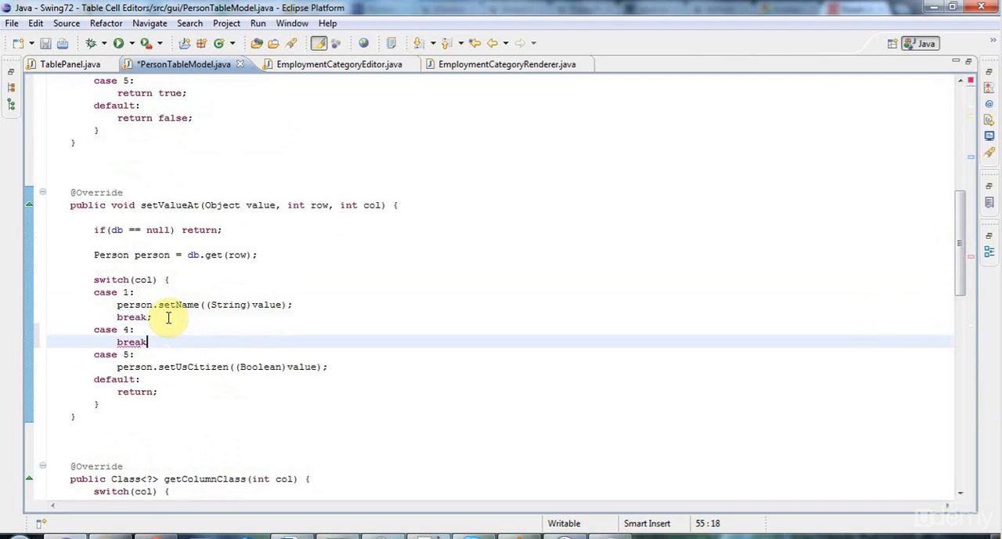
pyautogui.click(137, 329)
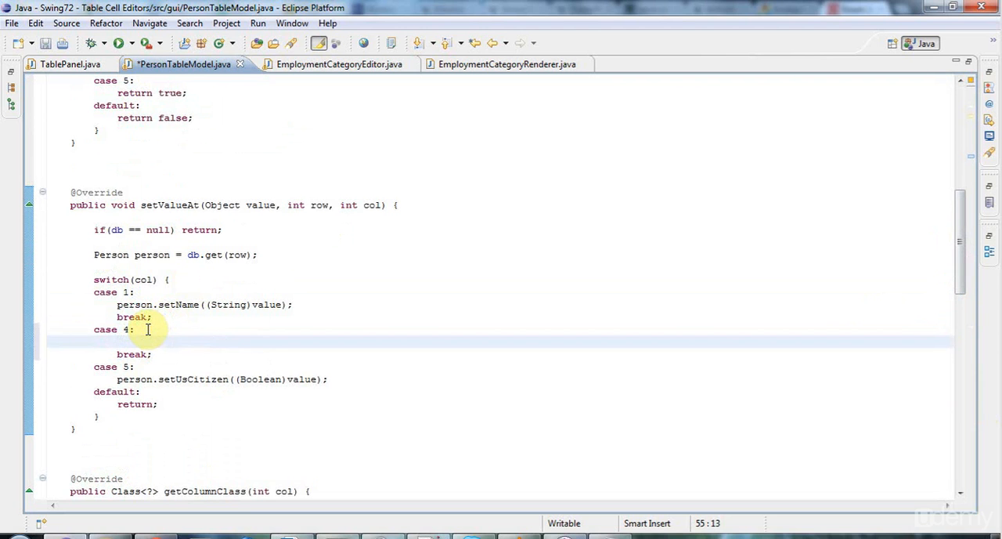
pyautogui.write('person.set')
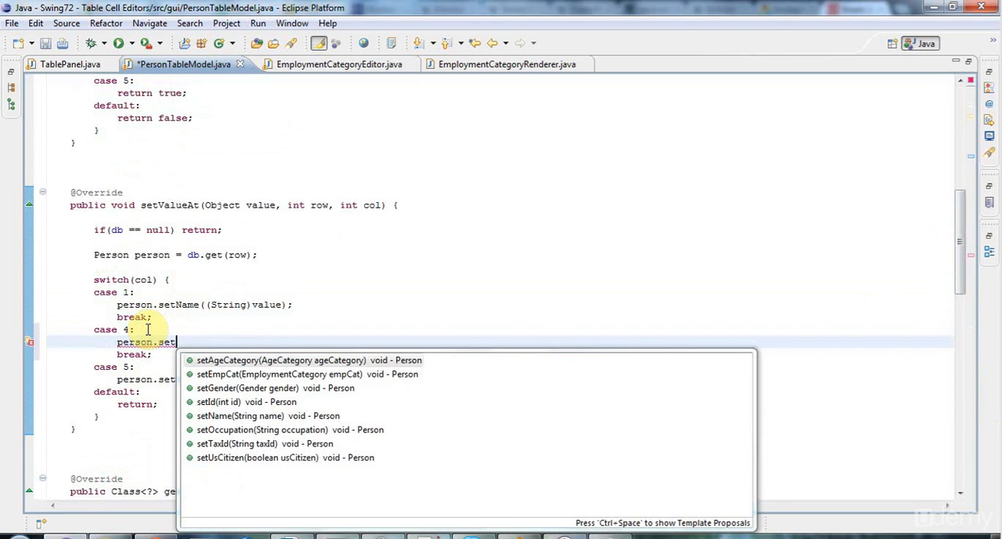
pyautogui.click(280, 373)
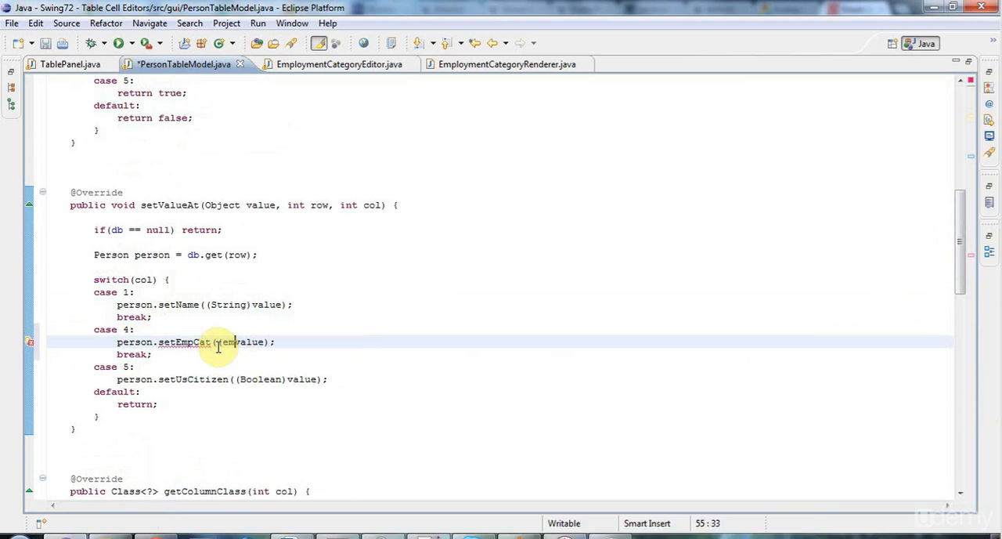
pyautogui.write('EmploymentCategory)')
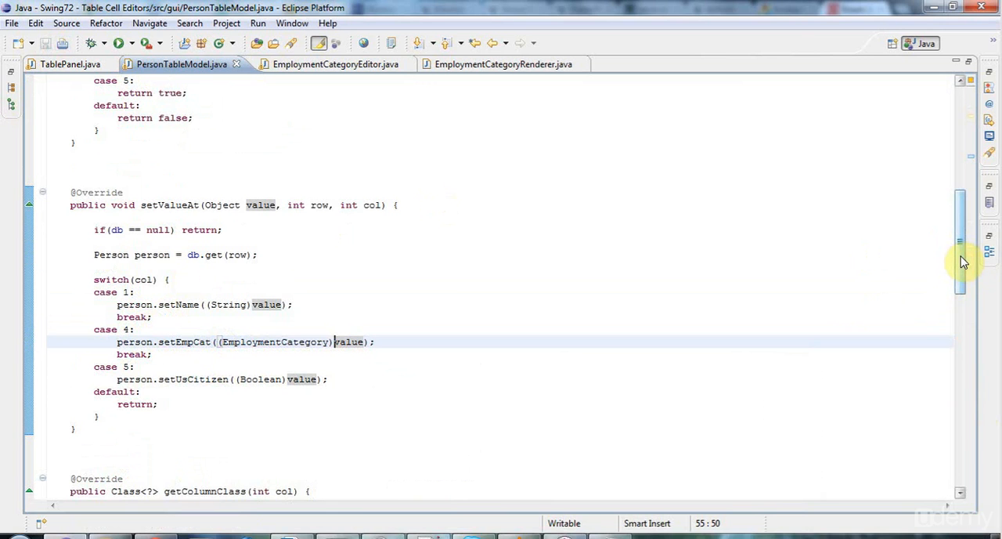
pyautogui.scroll(3)
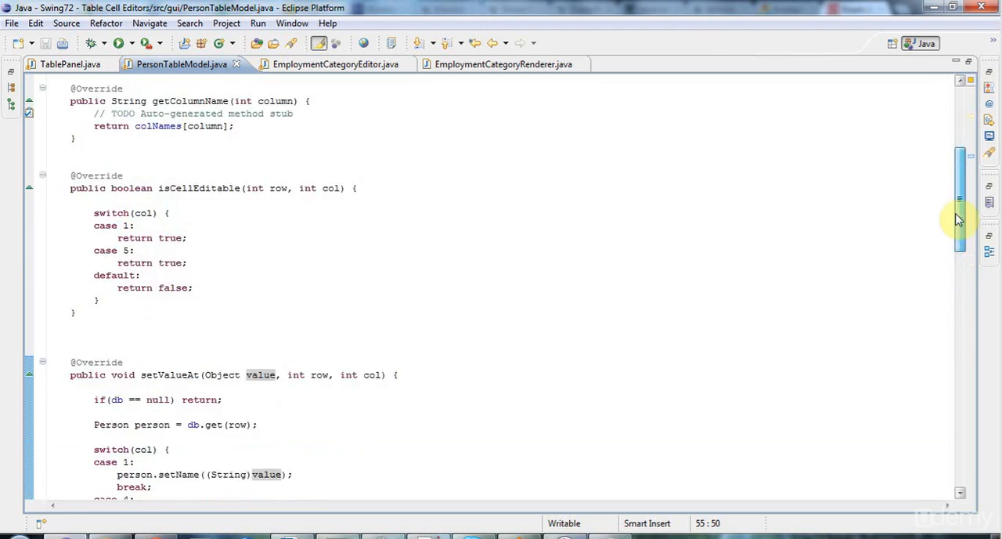
pyautogui.scroll(-3)
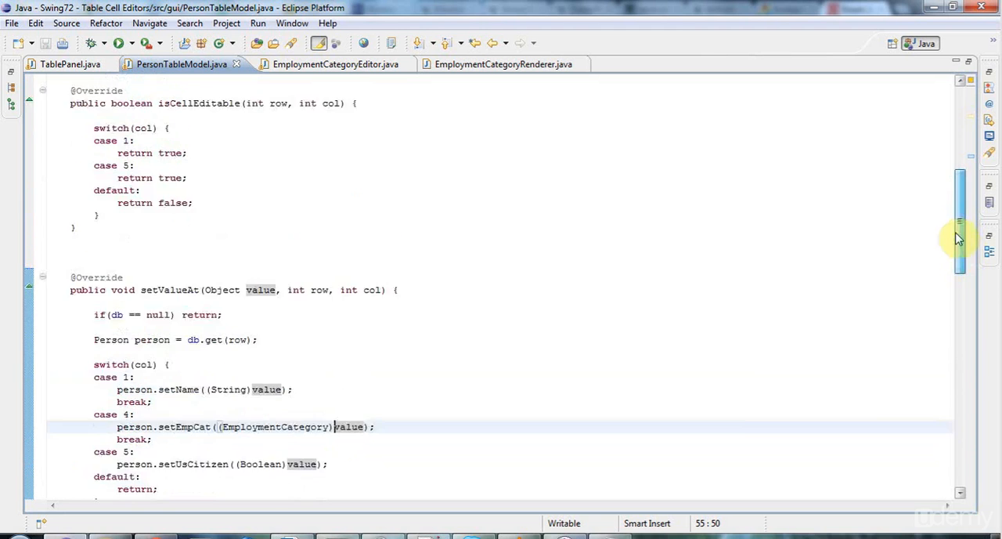
pyautogui.scroll(3)
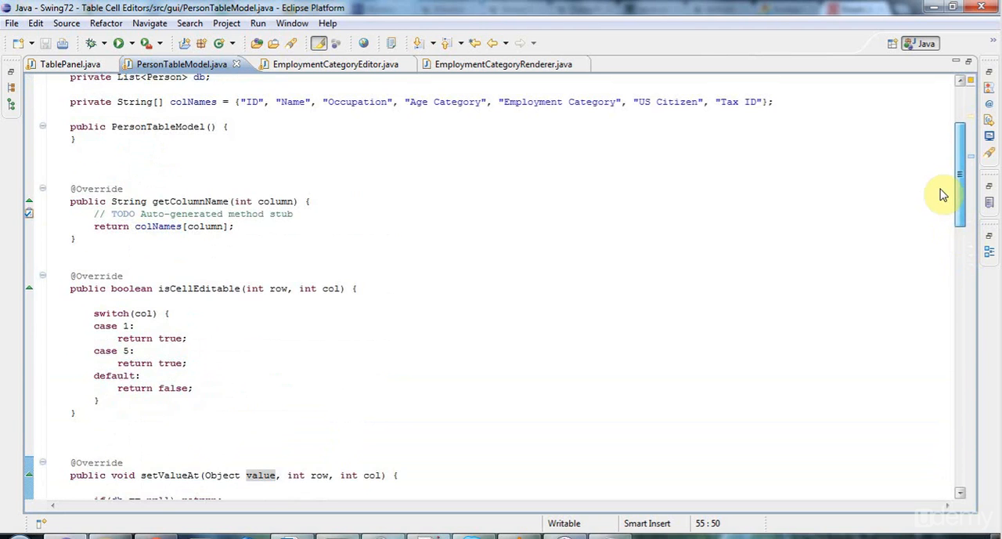
pyautogui.scroll(-3)
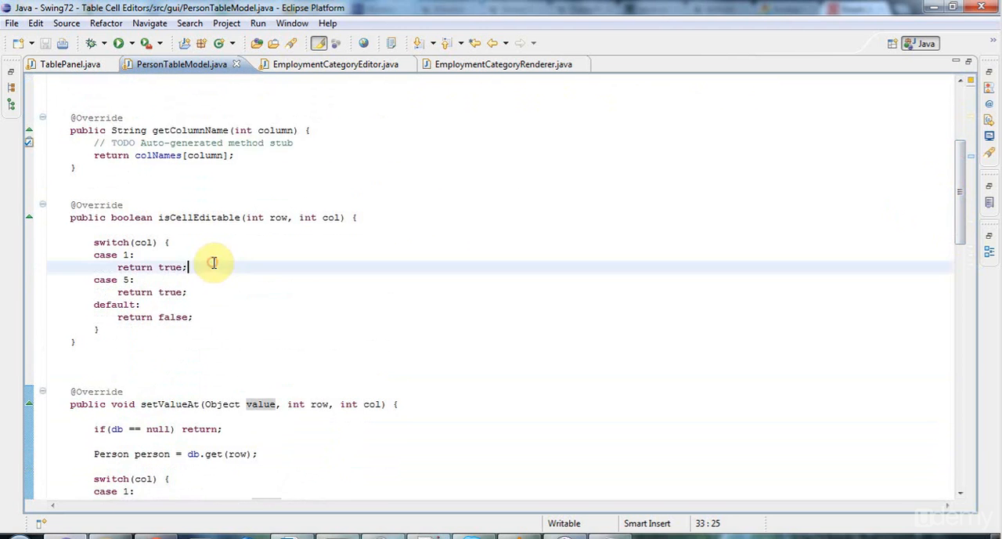
# - Add 'case 4: return true;' to isCellEditable and relaunch the Swing app
pyautogui.write('case 4:')
pyautogui.write('return true;')
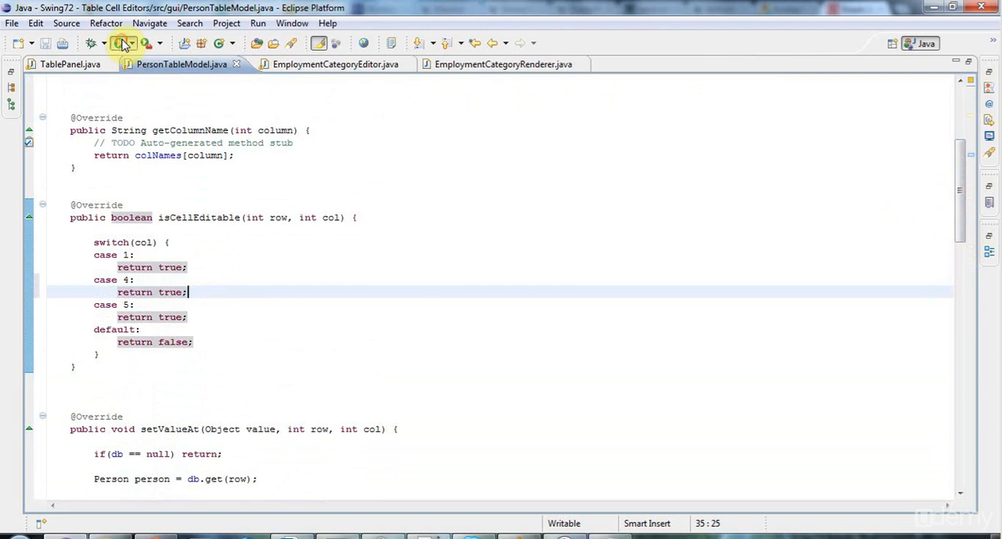
pyautogui.click(124, 43)
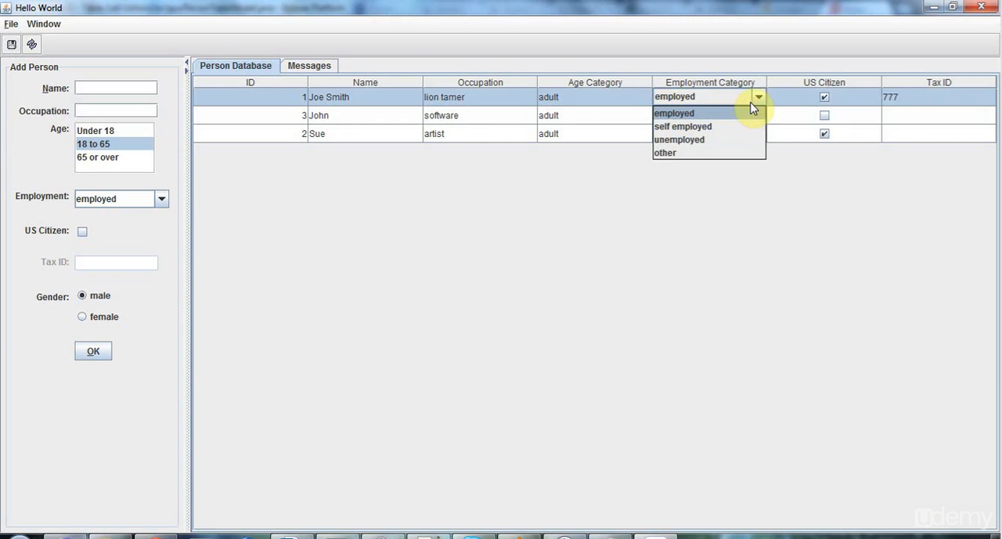
# - Relaunch the app and use the category dropdowns to set John to self employed and Sue to other
pyautogui.click(665, 152)
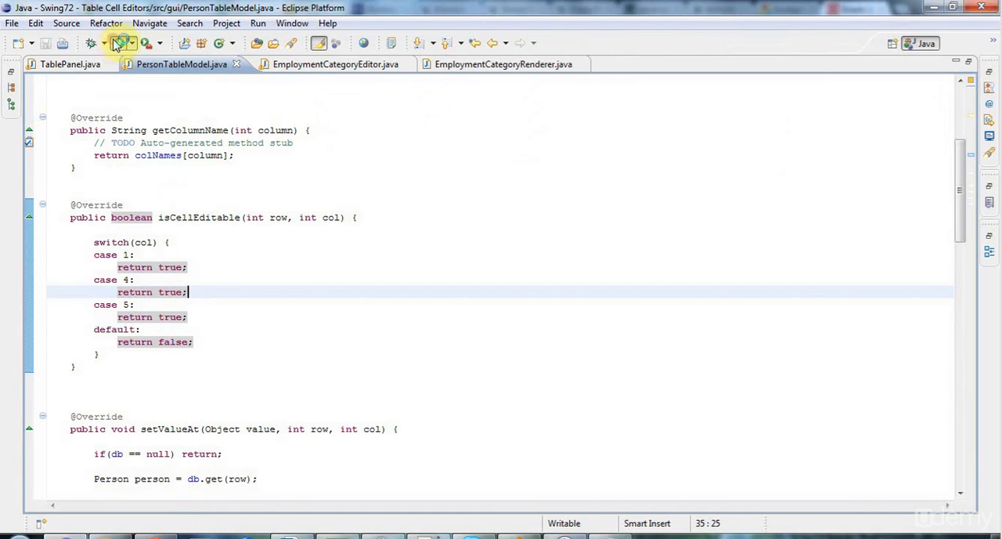
pyautogui.click(115, 43)
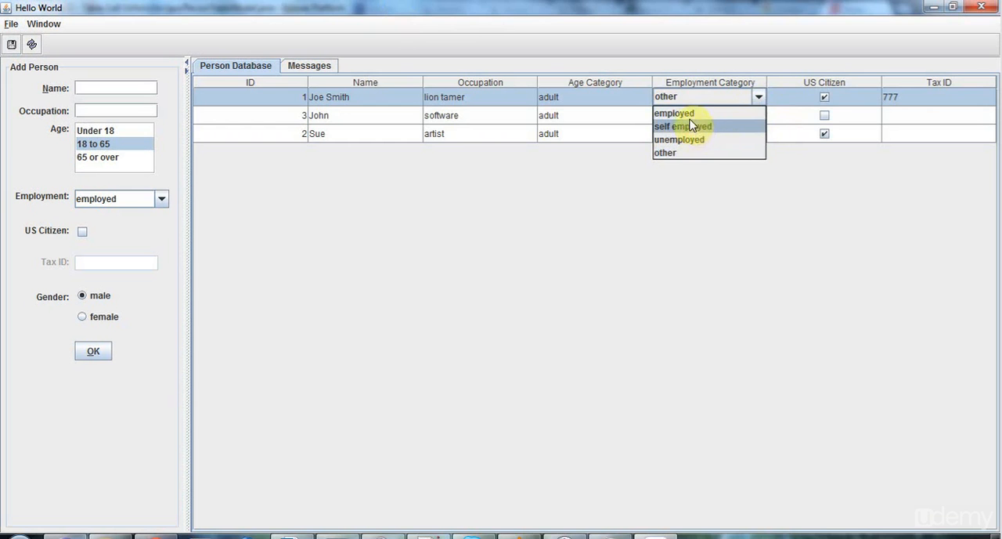
pyautogui.click(681, 126)
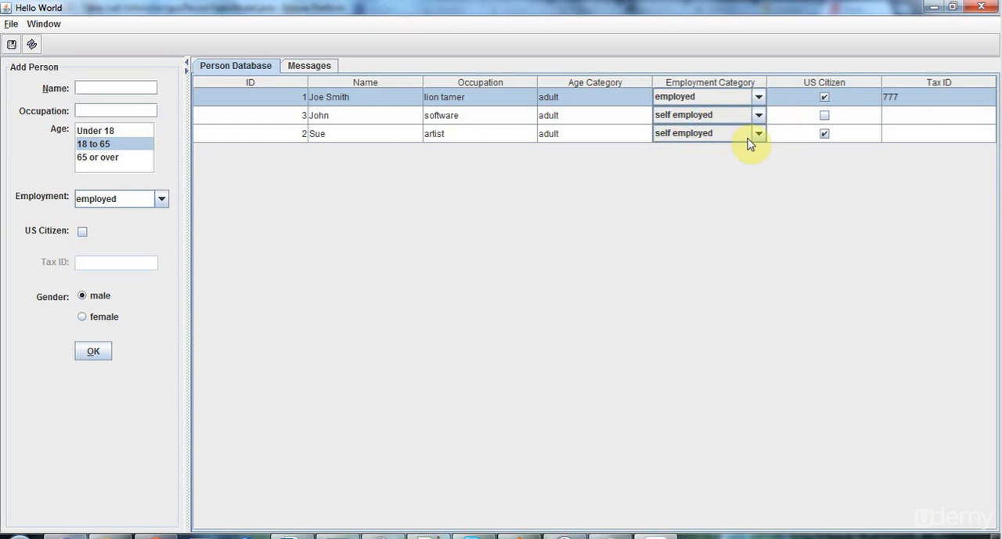
pyautogui.click(758, 132)
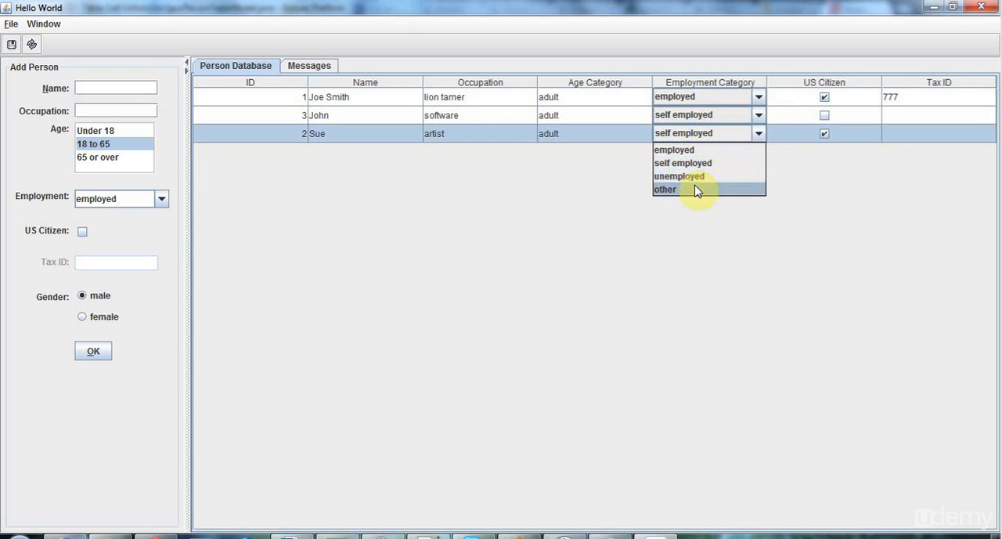
pyautogui.click(665, 188)
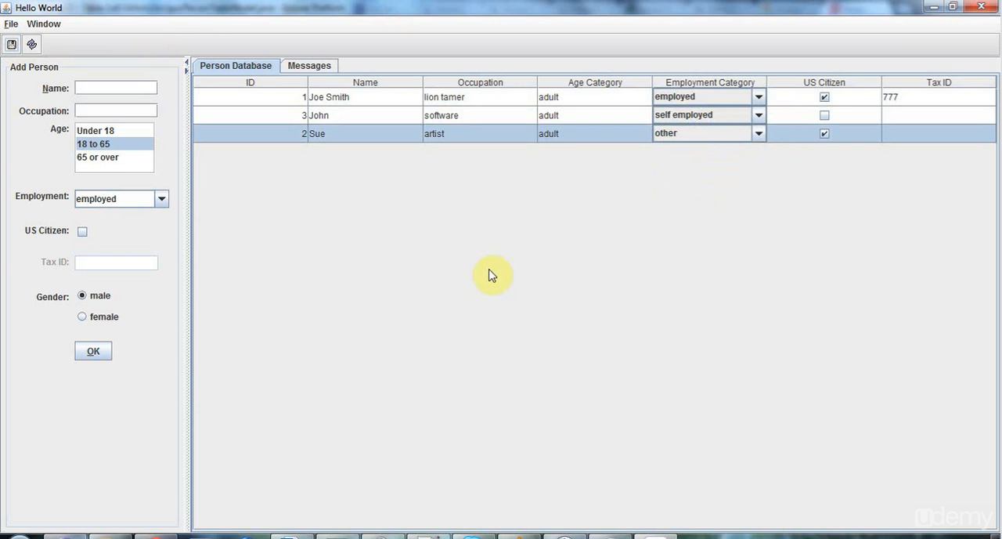
pyautogui.moveTo(796, 231)
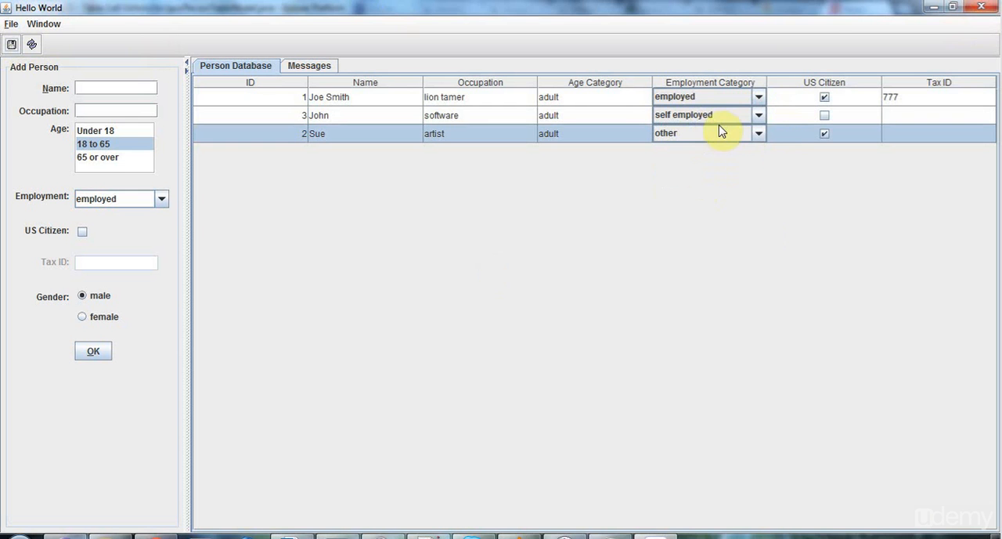
pyautogui.moveTo(567, 431)
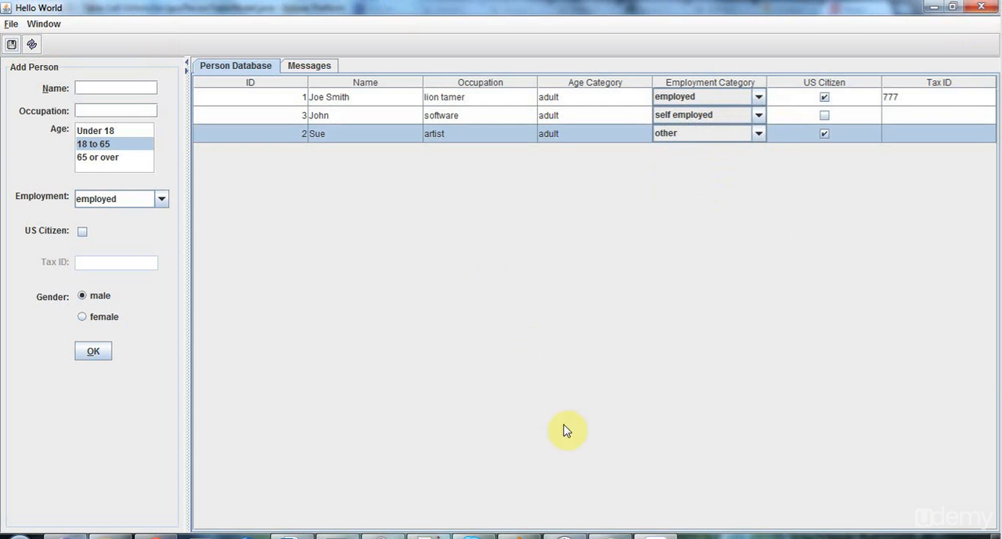